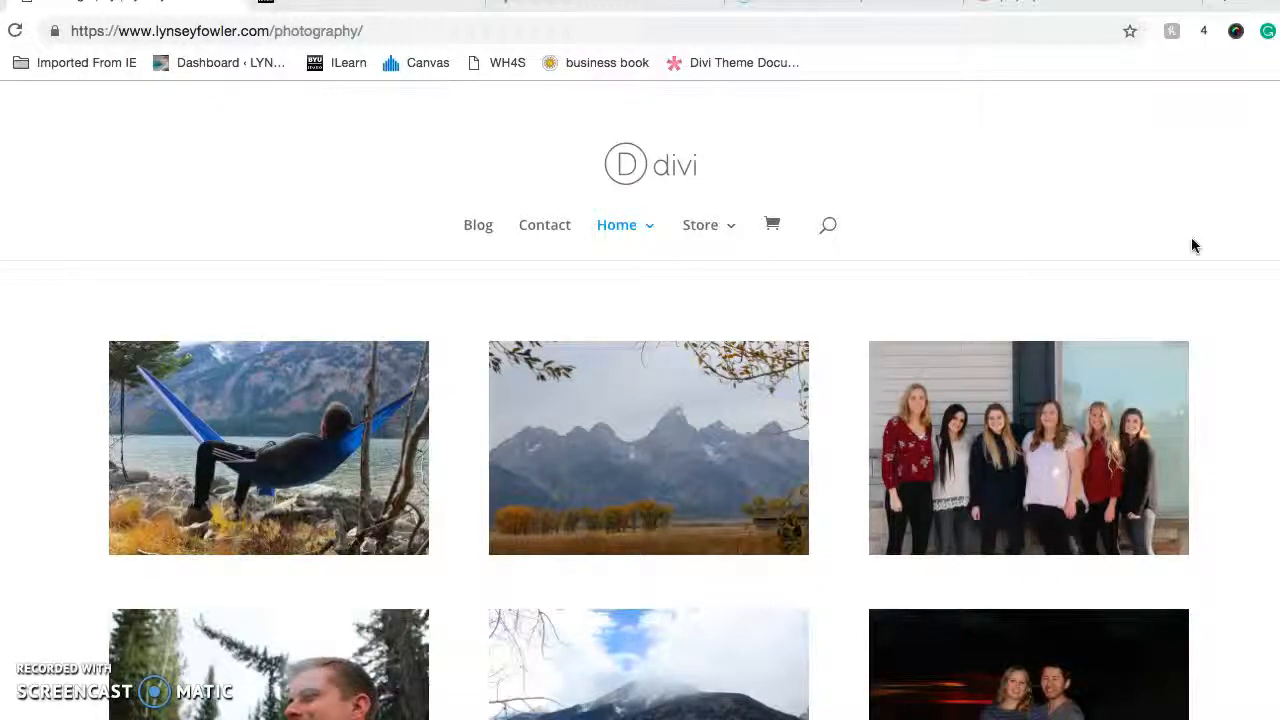
# - Scroll down the /photography/ portfolio grid past rows of landscape, portrait and sunset silhouette photos
pyautogui.scroll(-3)
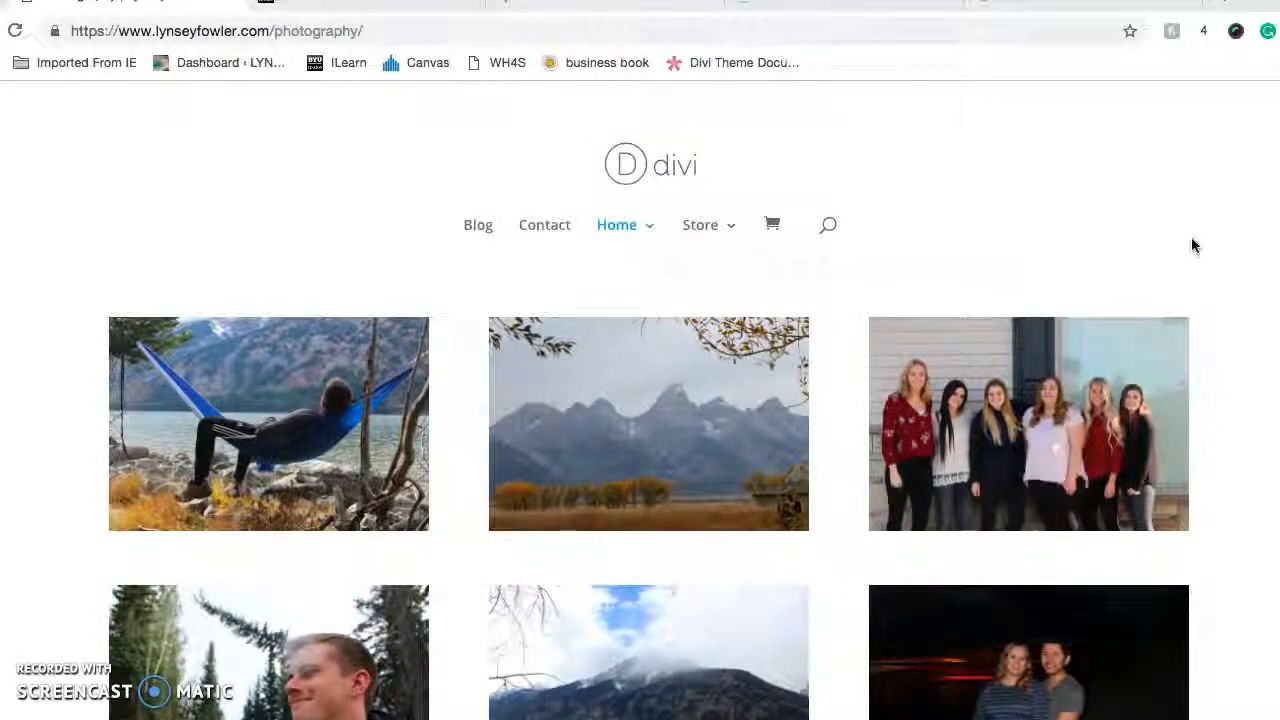
pyautogui.scroll(-3)
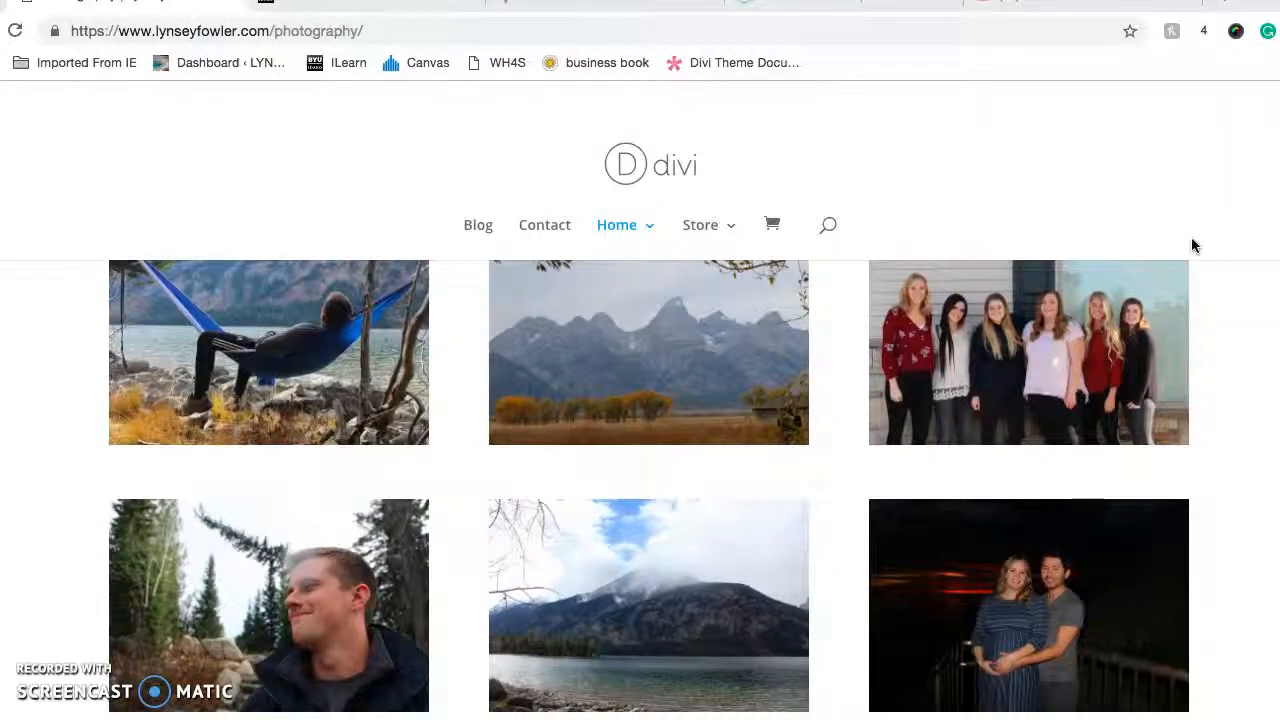
pyautogui.scroll(-3)
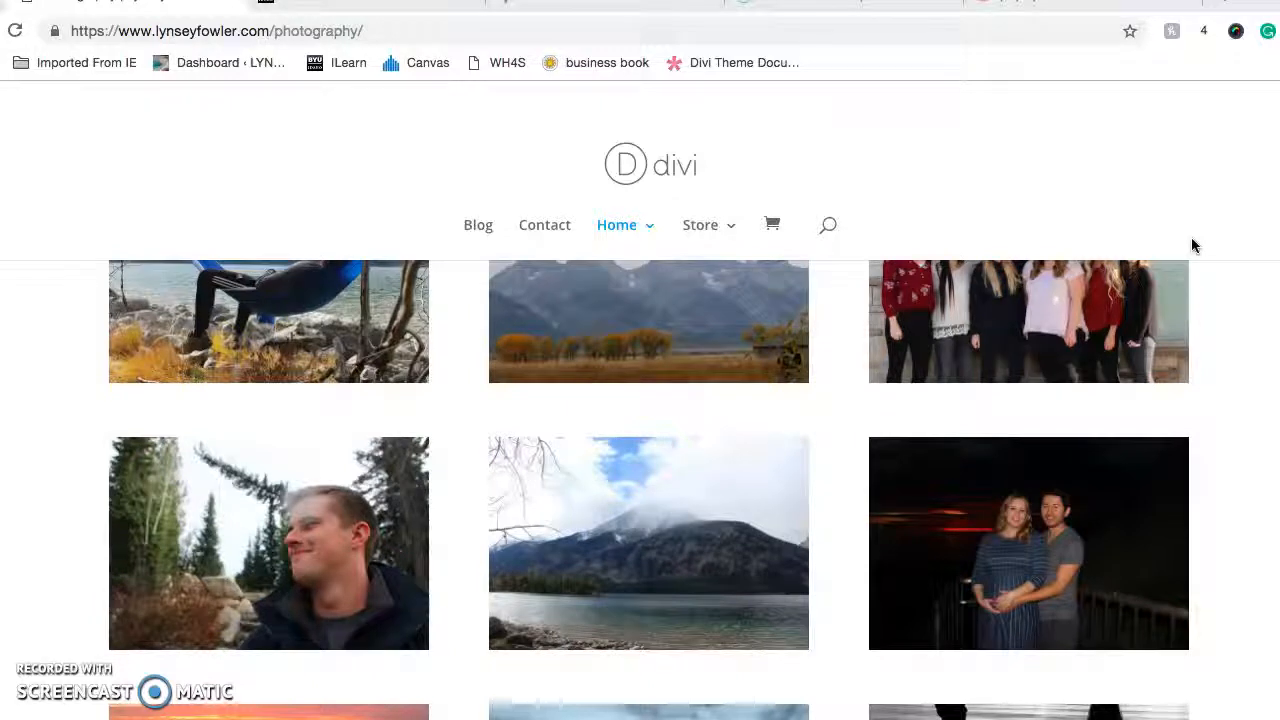
pyautogui.scroll(-3)
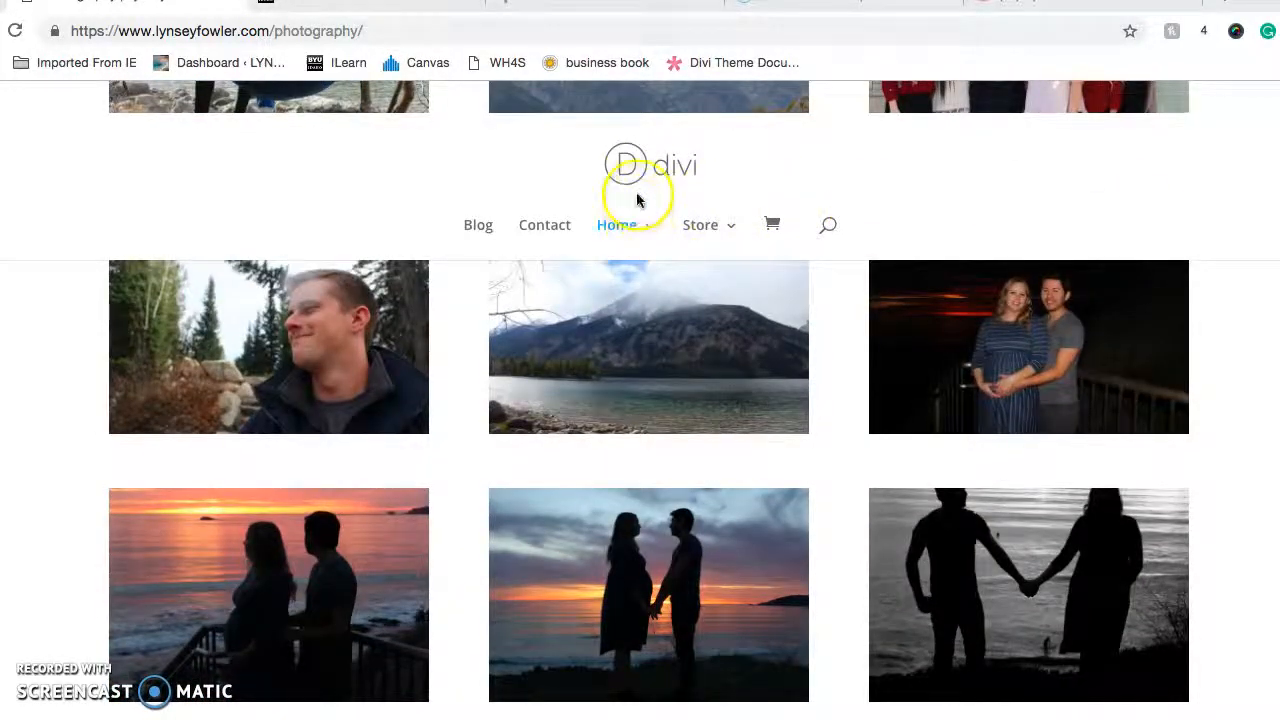
pyautogui.moveTo(617, 224)
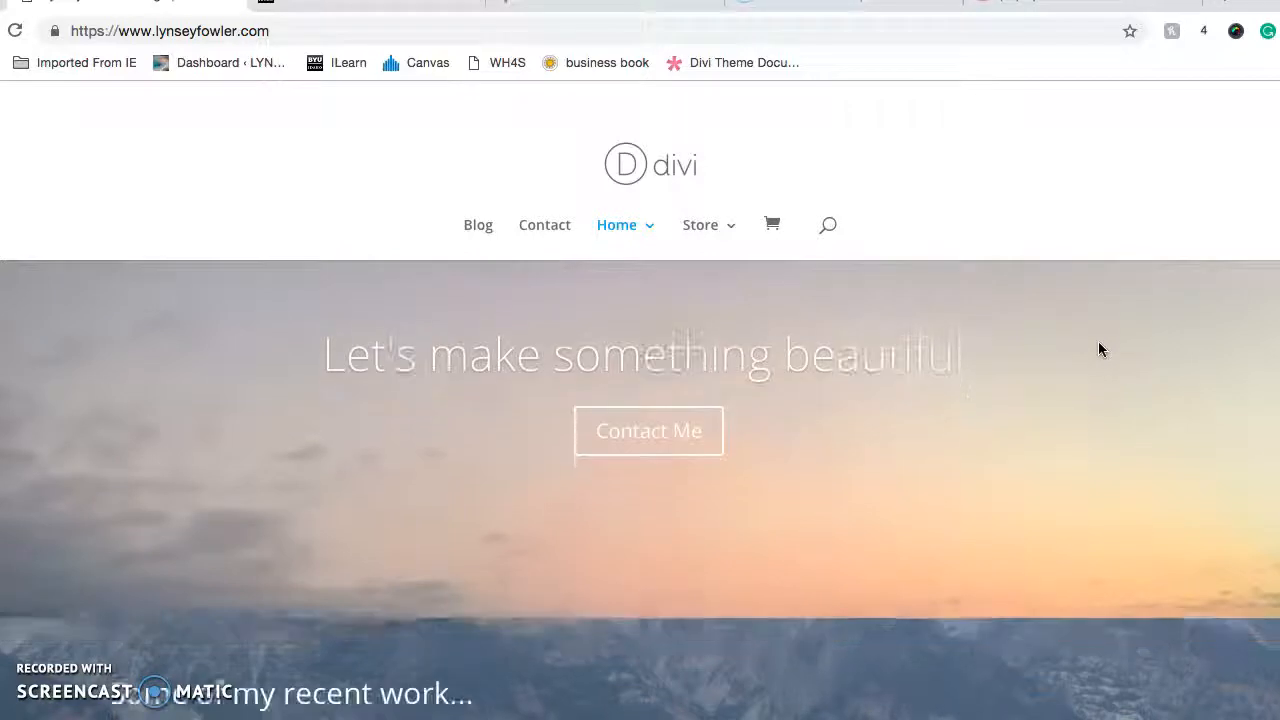
pyautogui.scroll(-3)
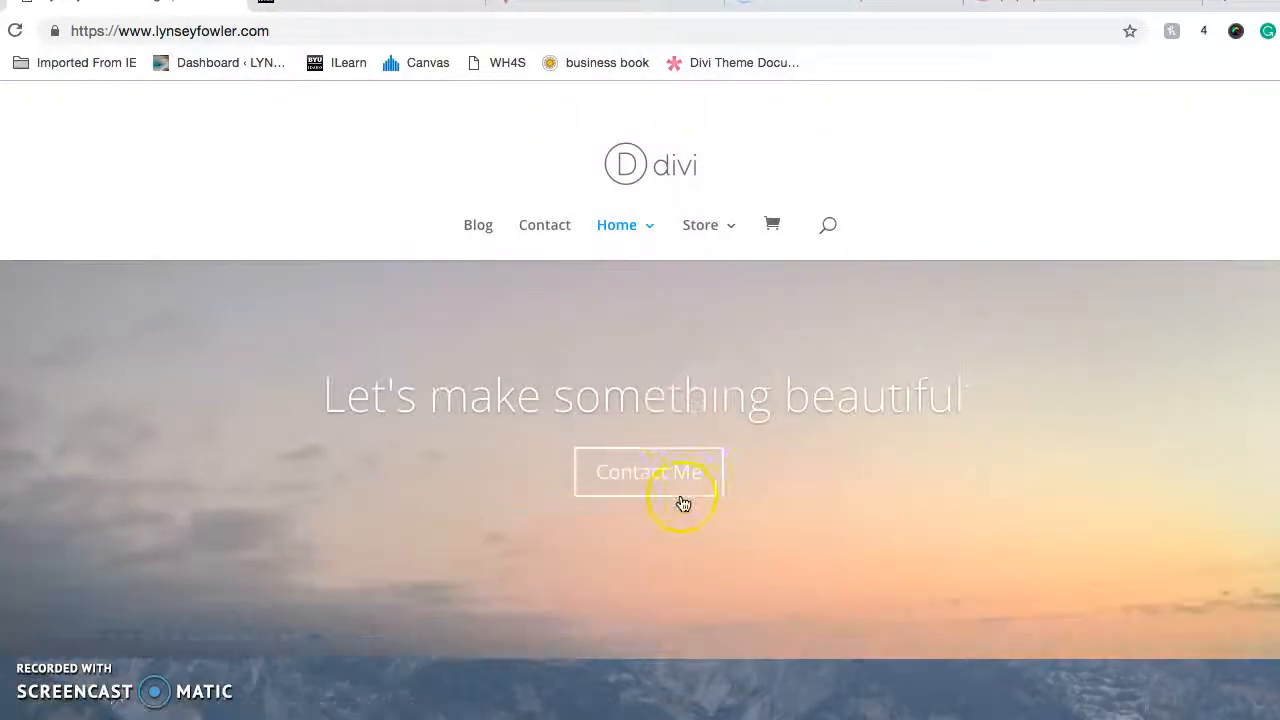
pyautogui.moveTo(1072, 453)
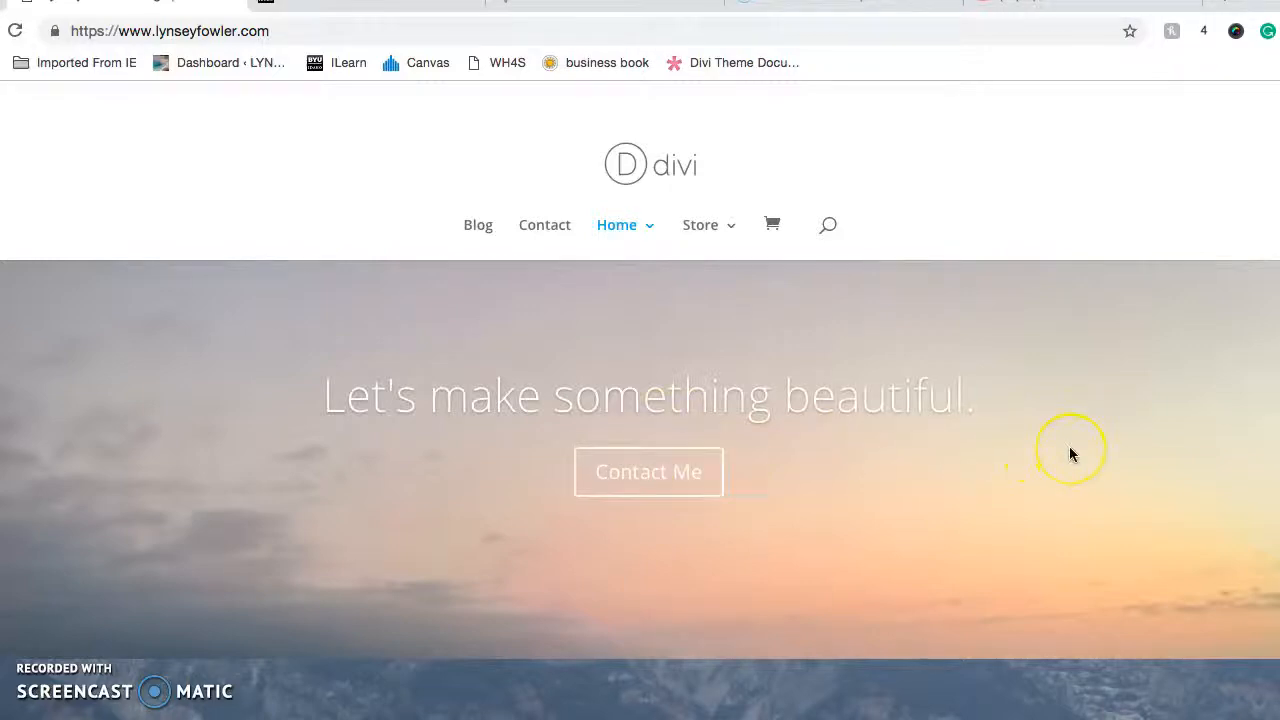
pyautogui.scroll(-3)
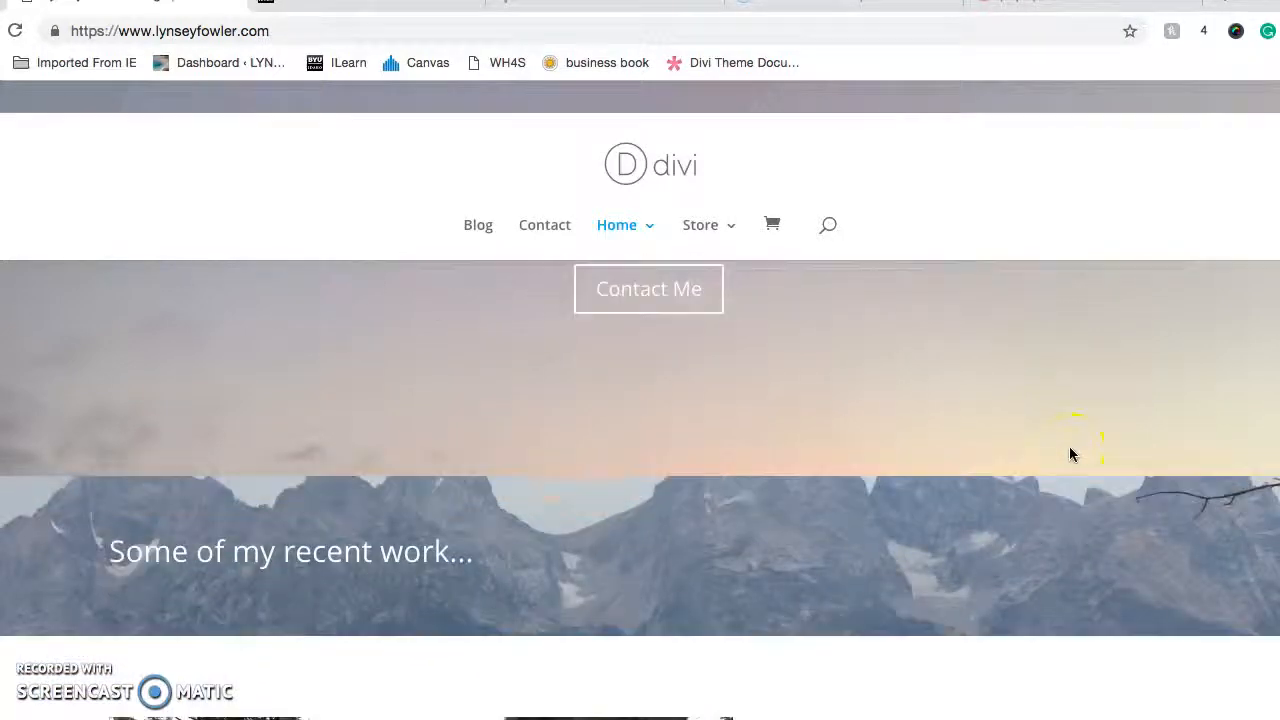
pyautogui.scroll(-3)
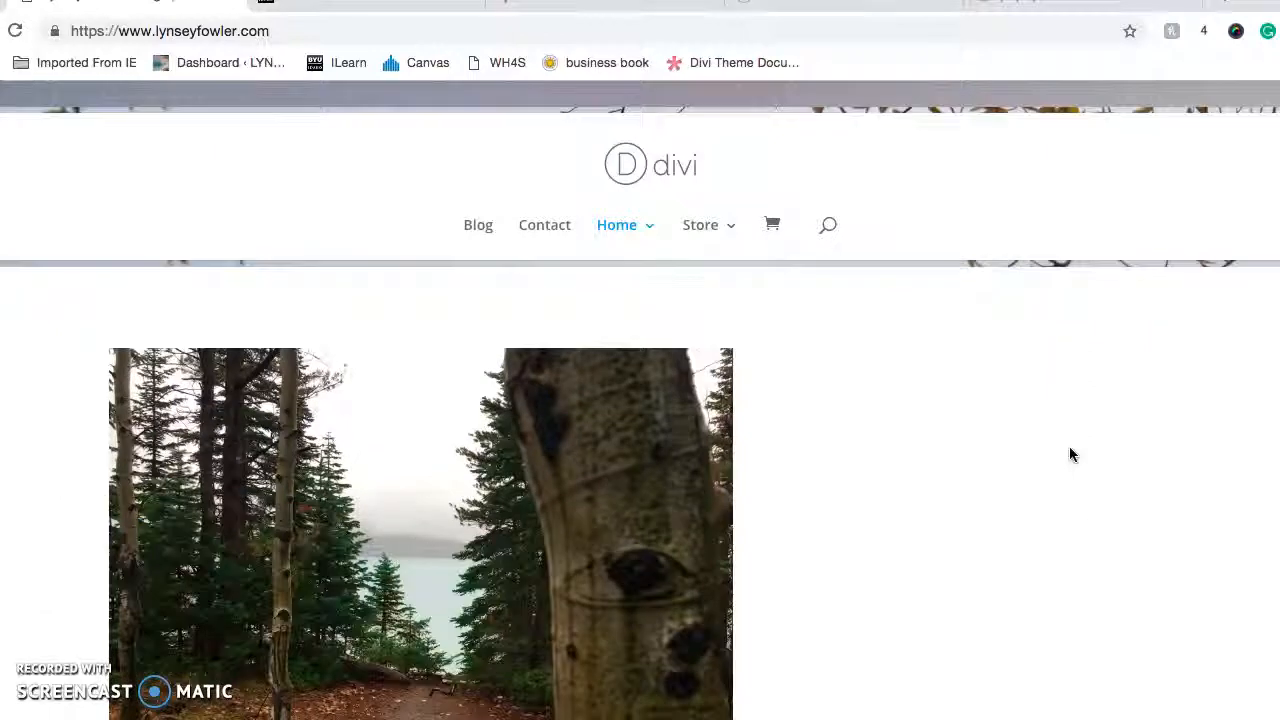
pyautogui.scroll(-3)
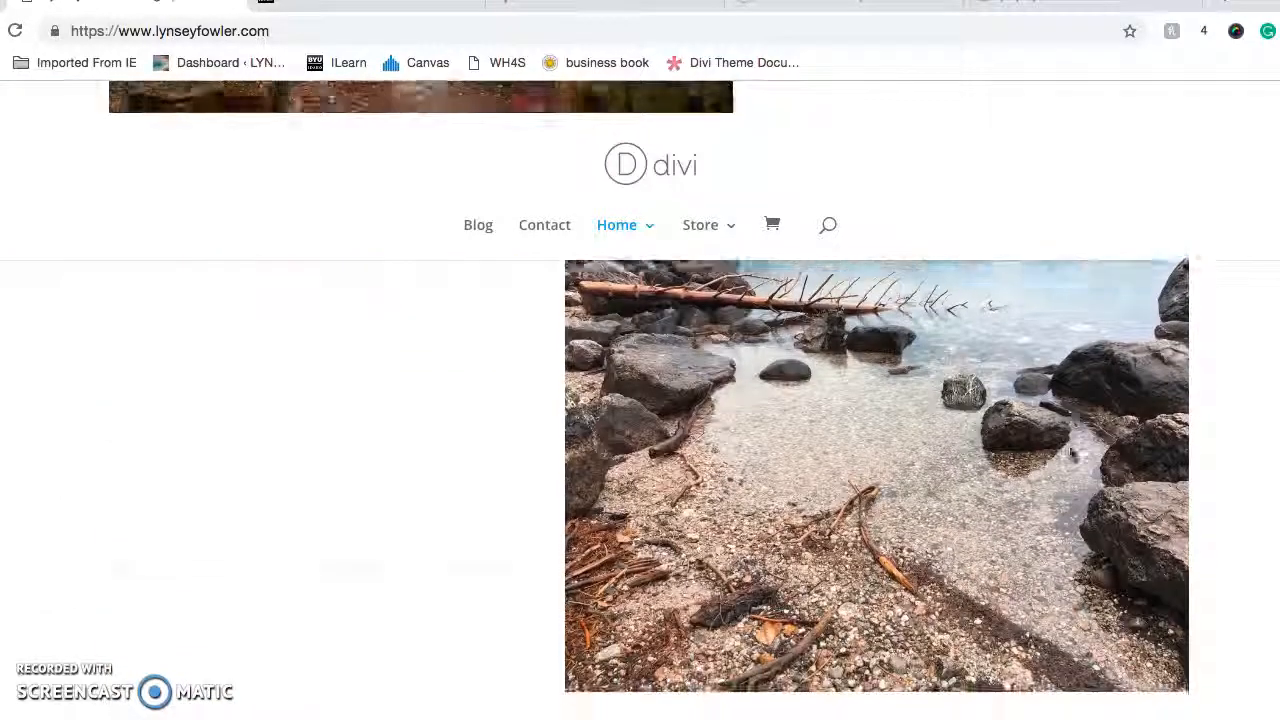
pyautogui.scroll(3)
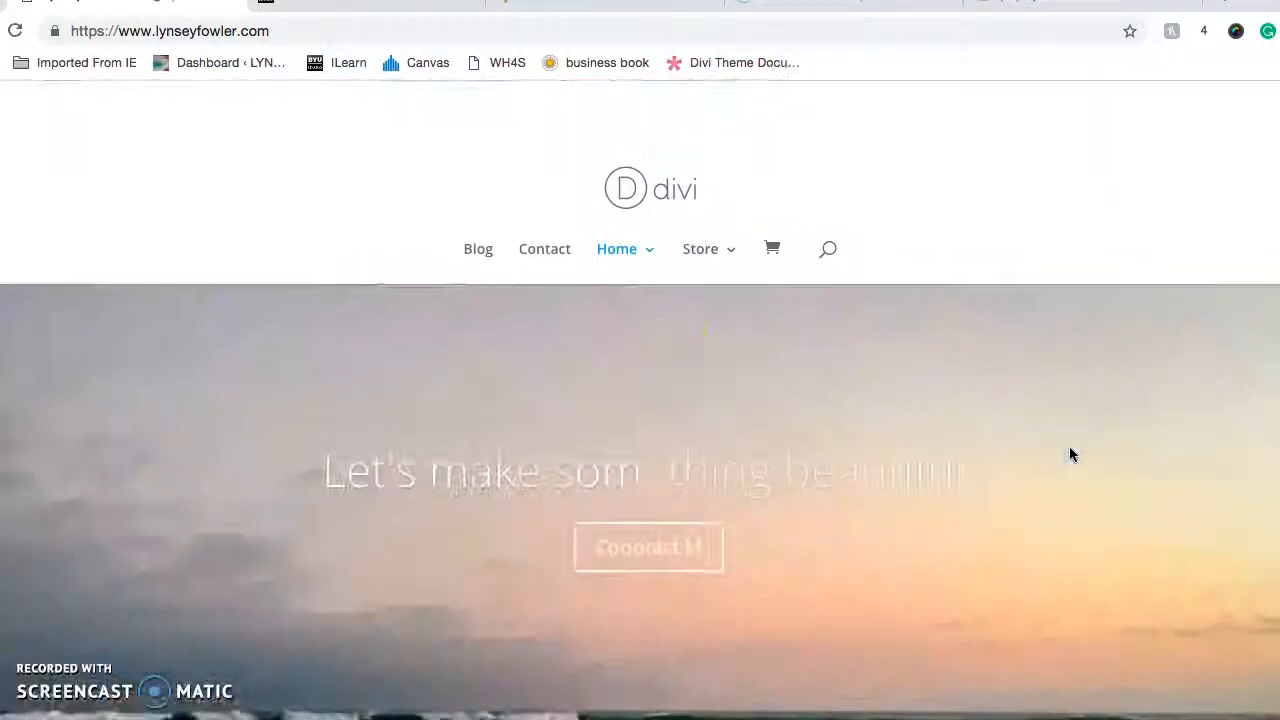
# - Open the Blog page and scroll through the 'Welcome to my Blog' post
pyautogui.click(478, 224)
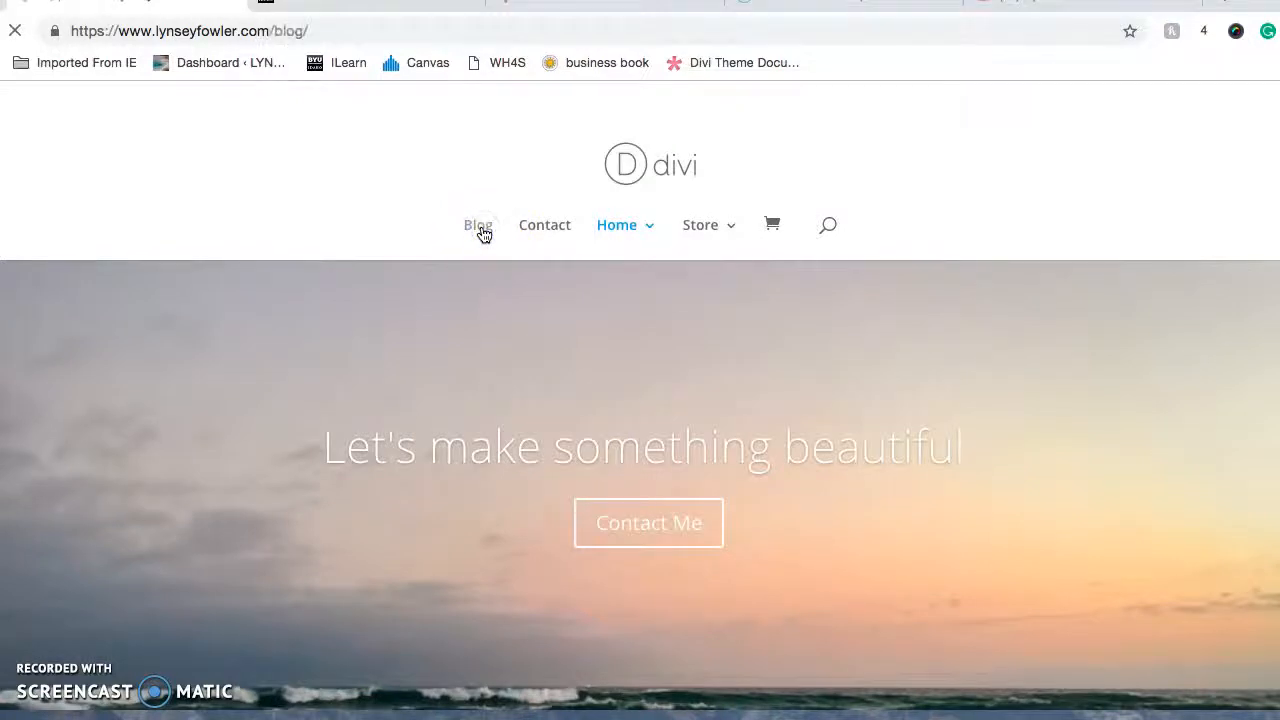
pyautogui.click(478, 227)
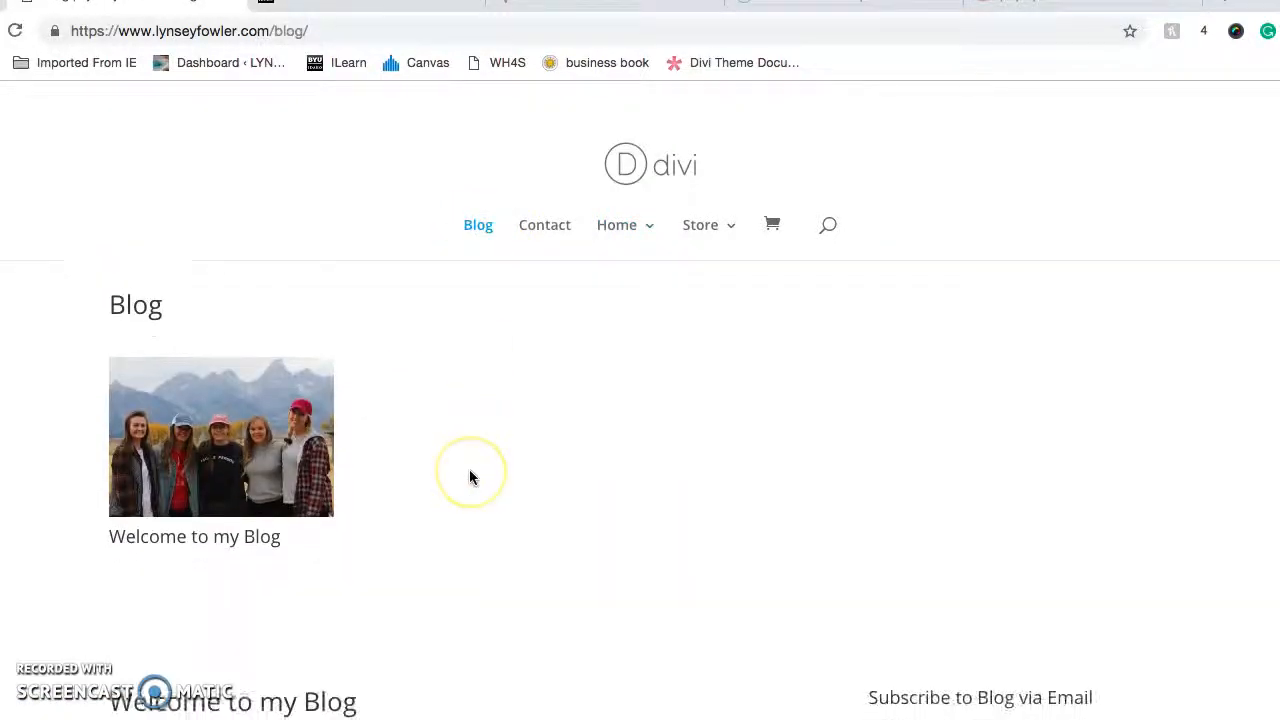
pyautogui.scroll(-3)
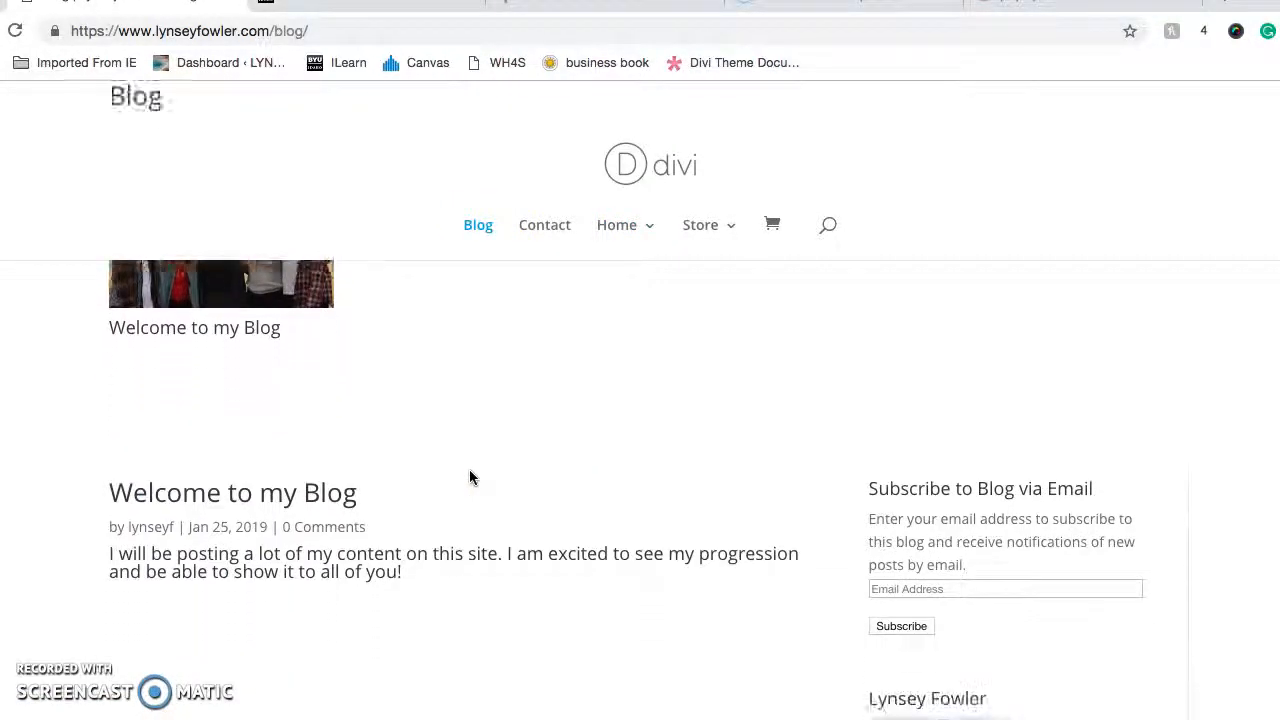
pyautogui.scroll(-3)
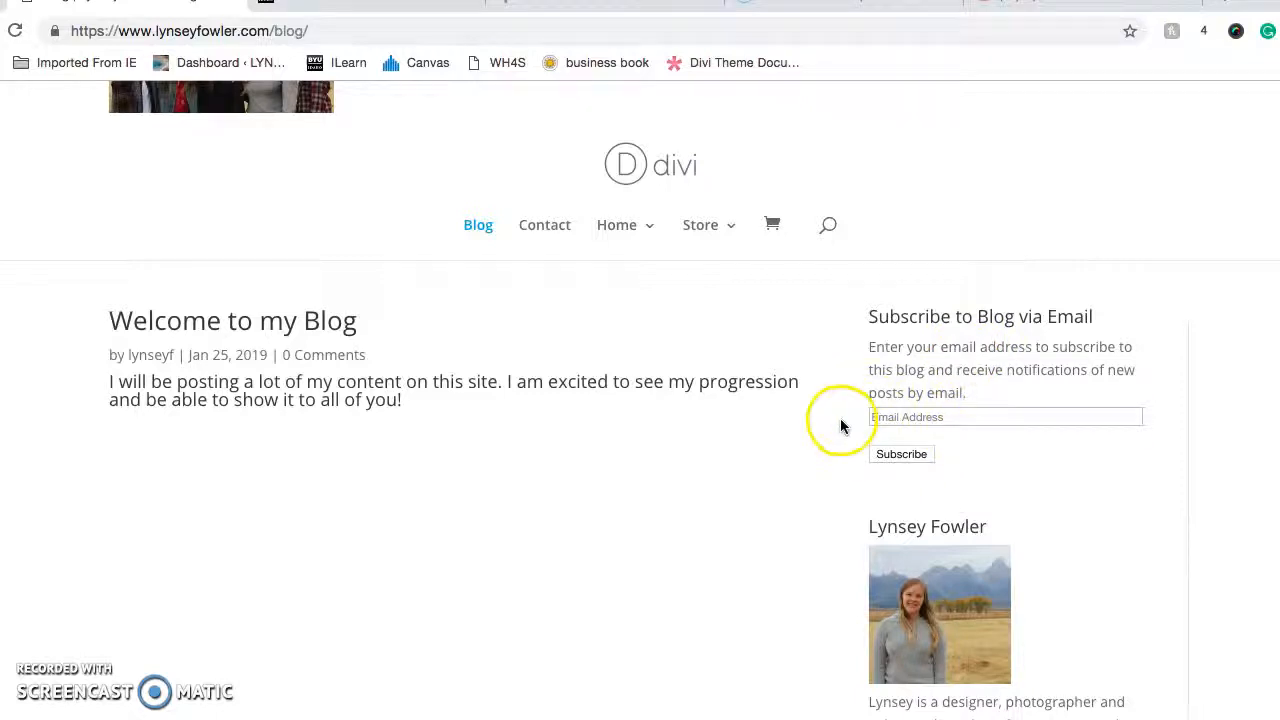
# - Scroll to the sidebar author bio and advance the Instagram slider two photos
pyautogui.scroll(-3)
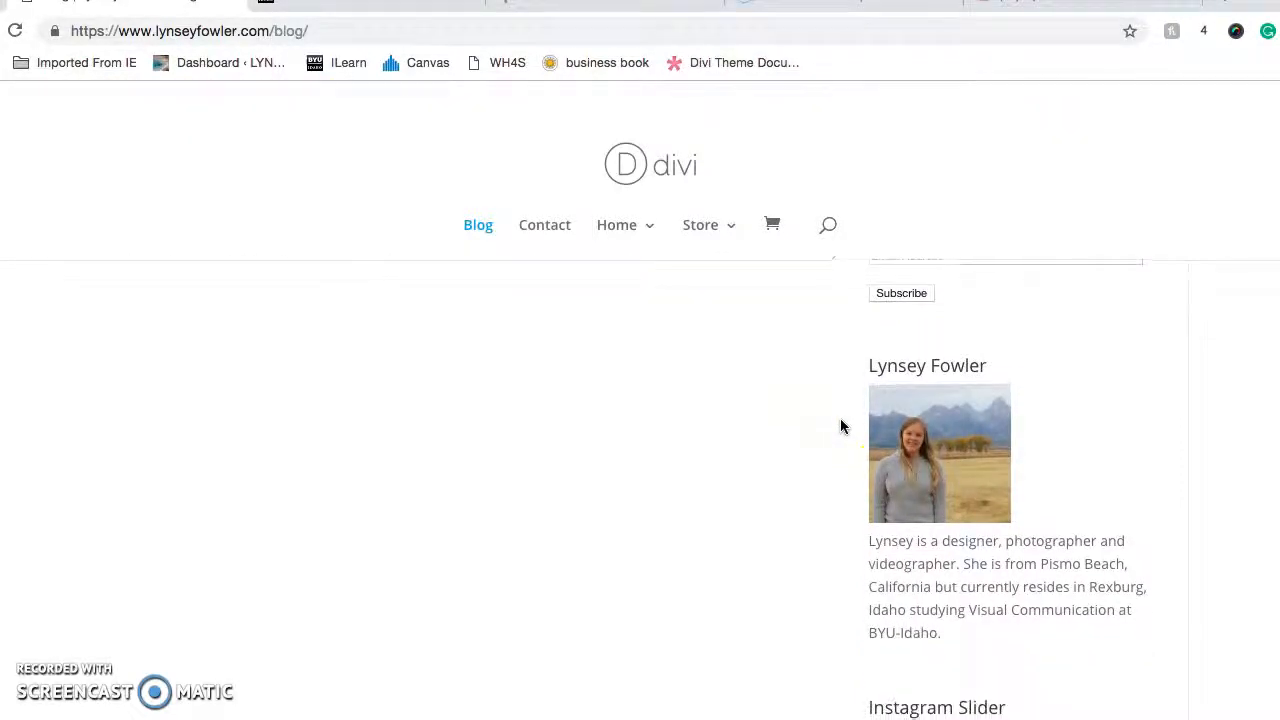
pyautogui.scroll(-3)
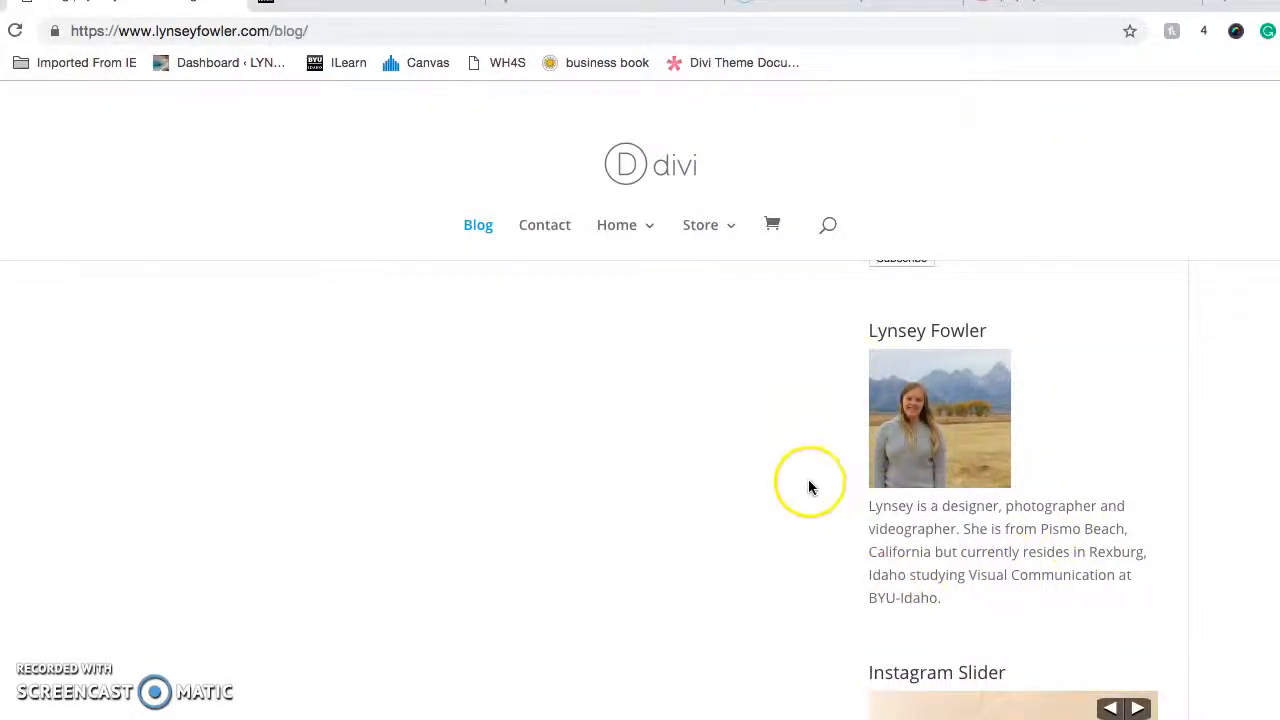
pyautogui.scroll(-3)
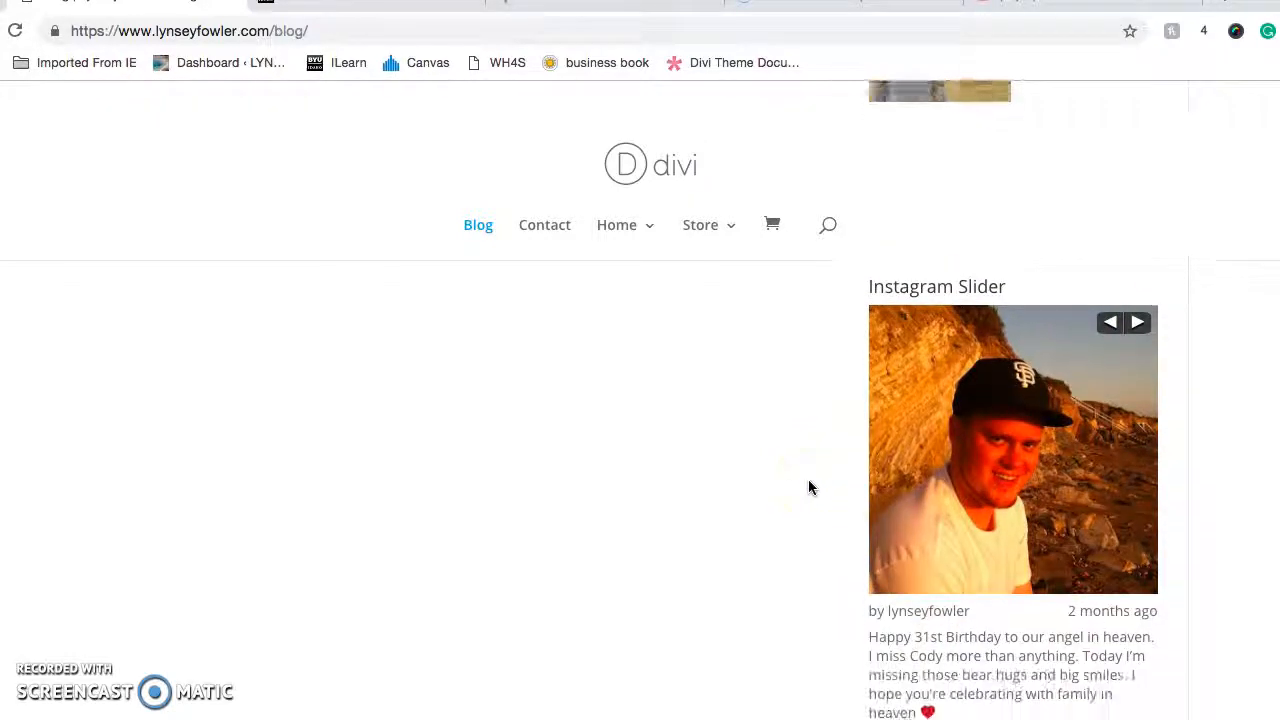
pyautogui.click(1137, 291)
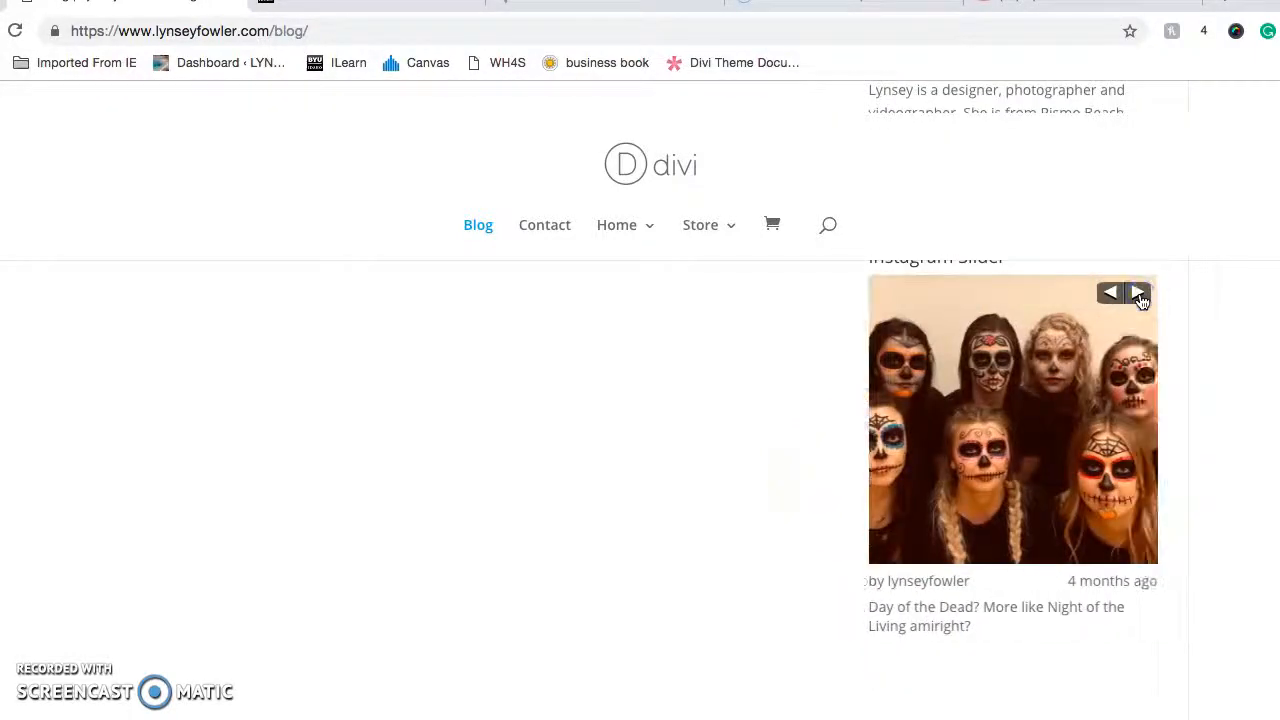
pyautogui.click(1138, 291)
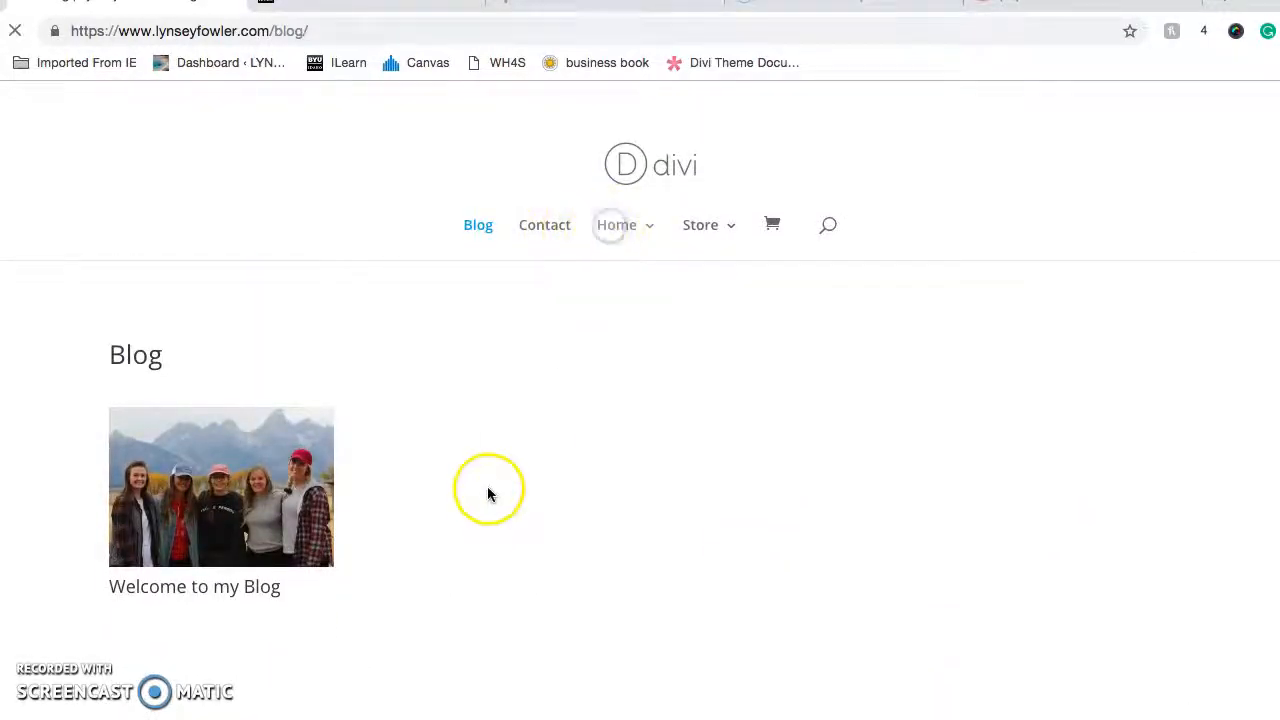
# - Return home and open the 'Contact Lynsey Fowler' page via the Contact Me button
pyautogui.click(615, 224)
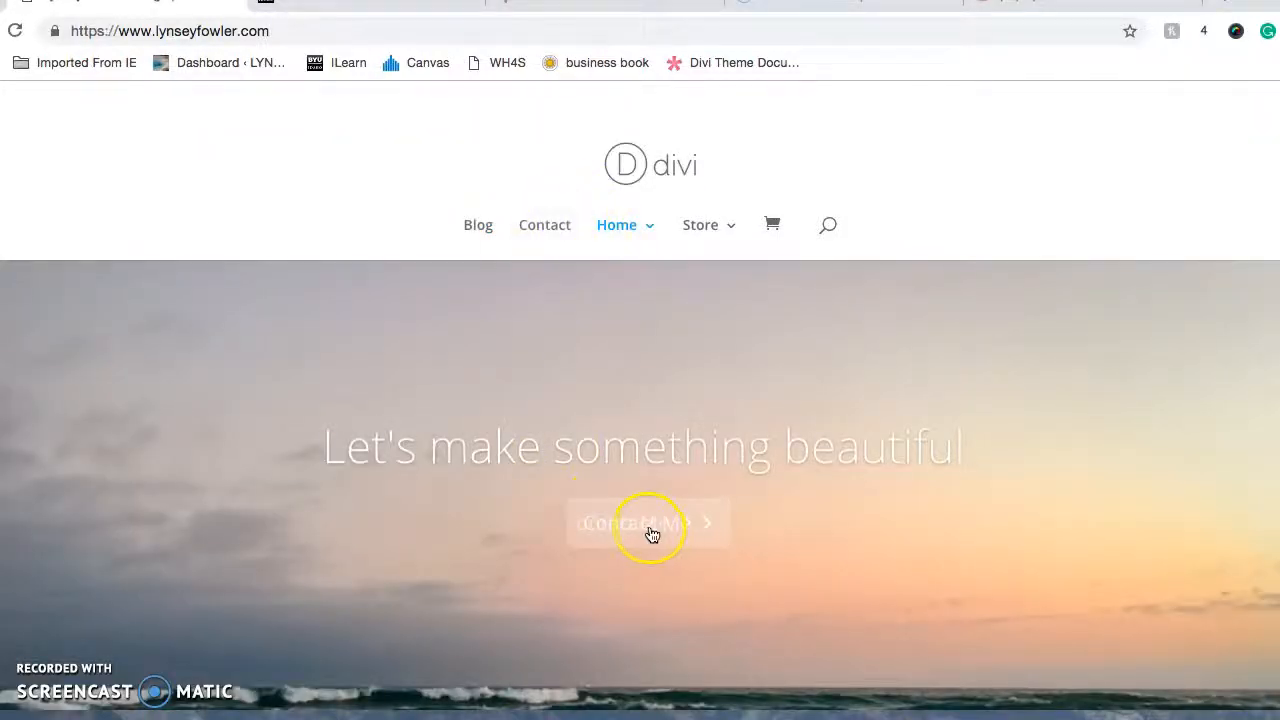
pyautogui.click(643, 522)
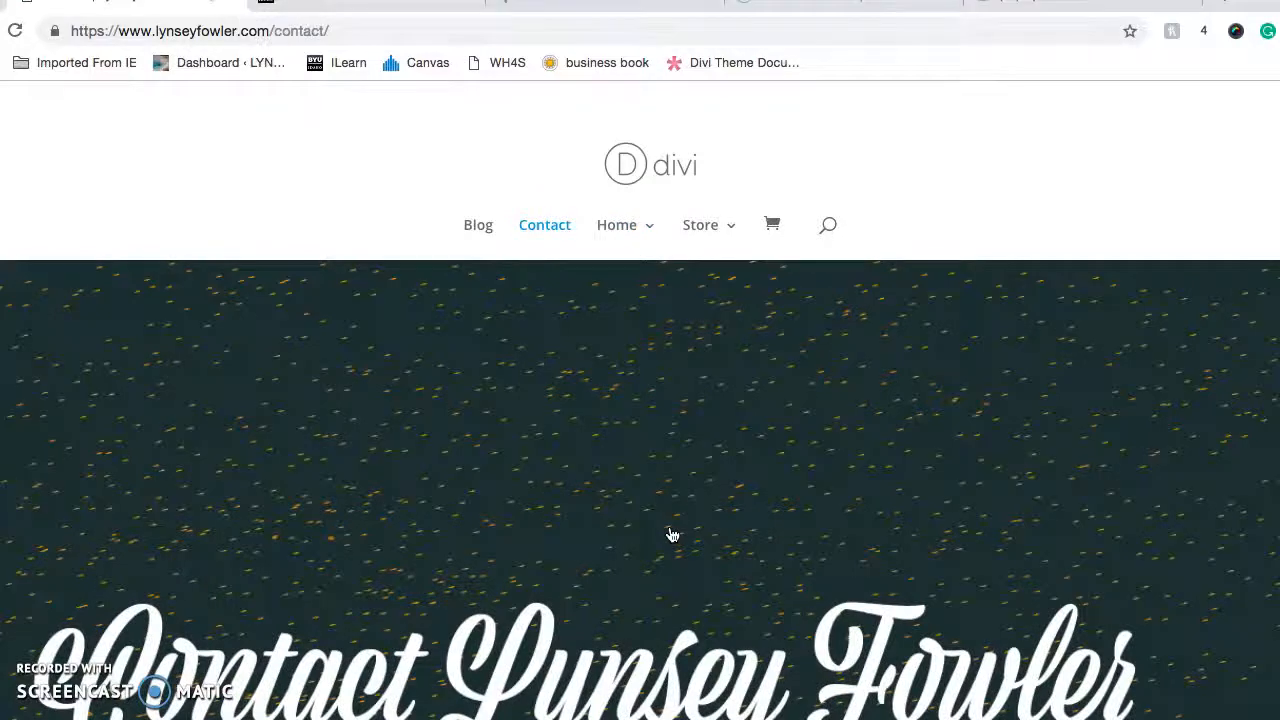
pyautogui.scroll(-3)
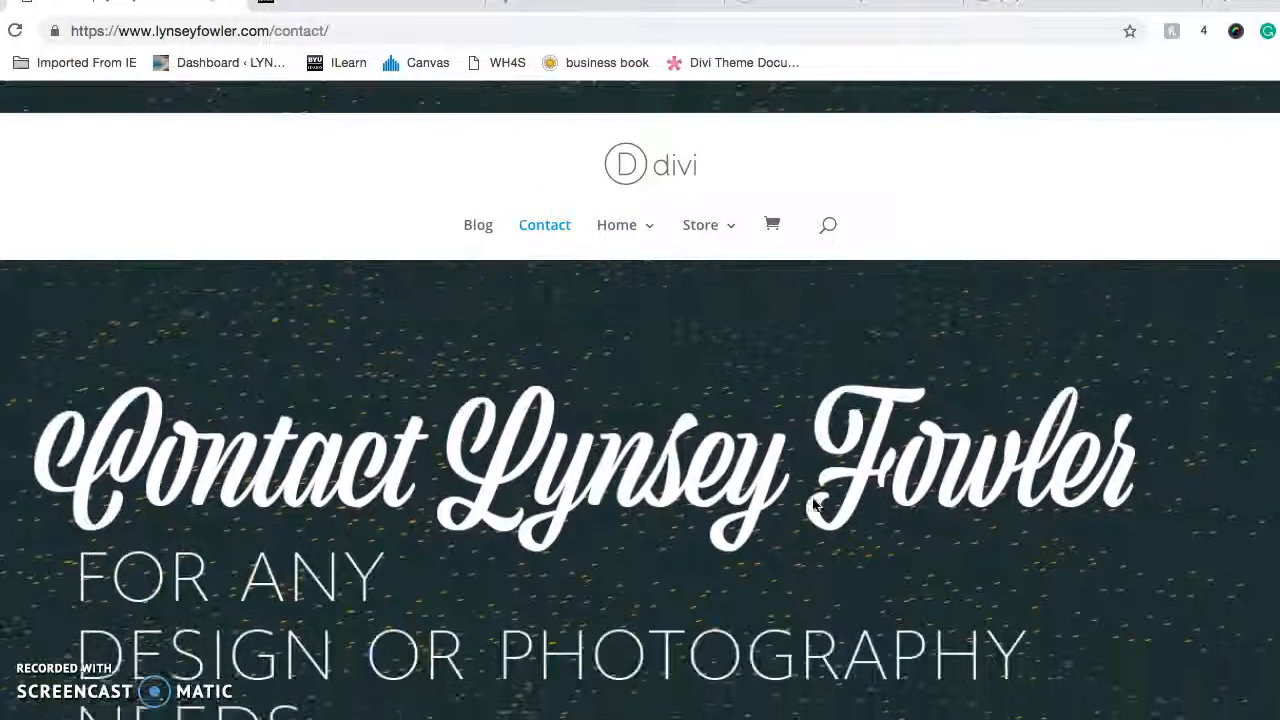
pyautogui.scroll(-3)
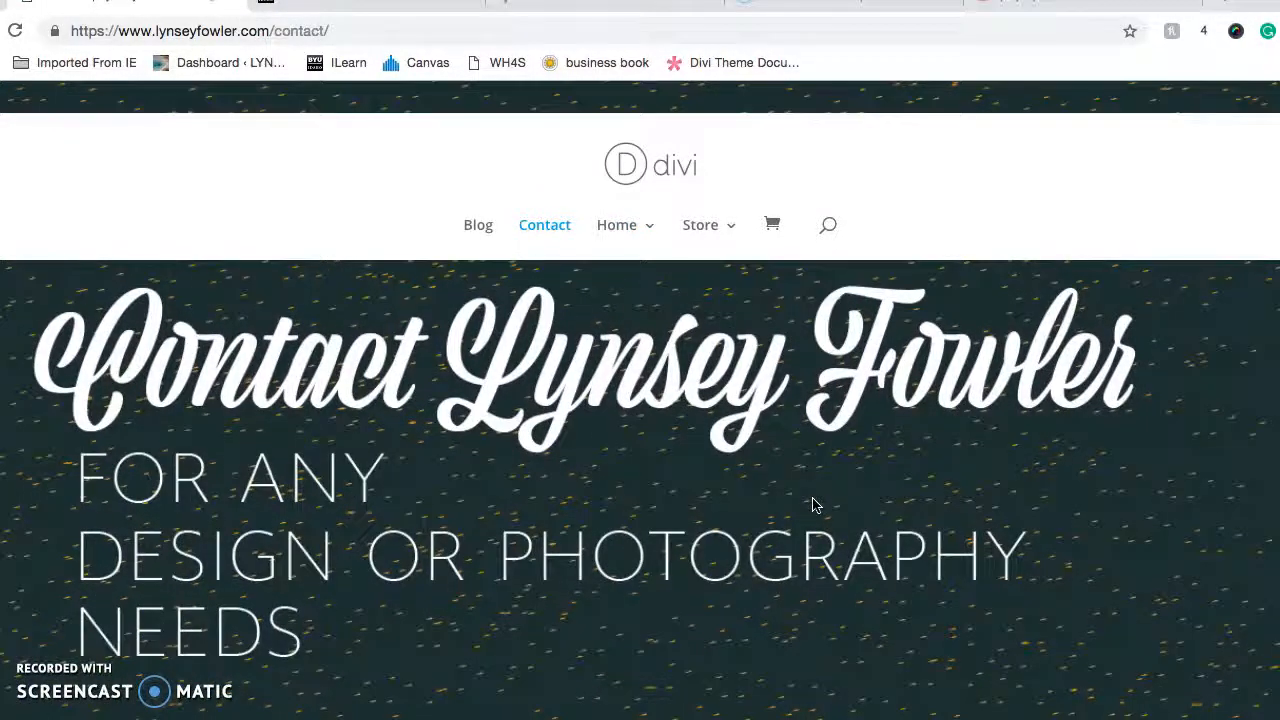
# - Scroll down through the contact introduction and form, then back up slightly
pyautogui.scroll(-3)
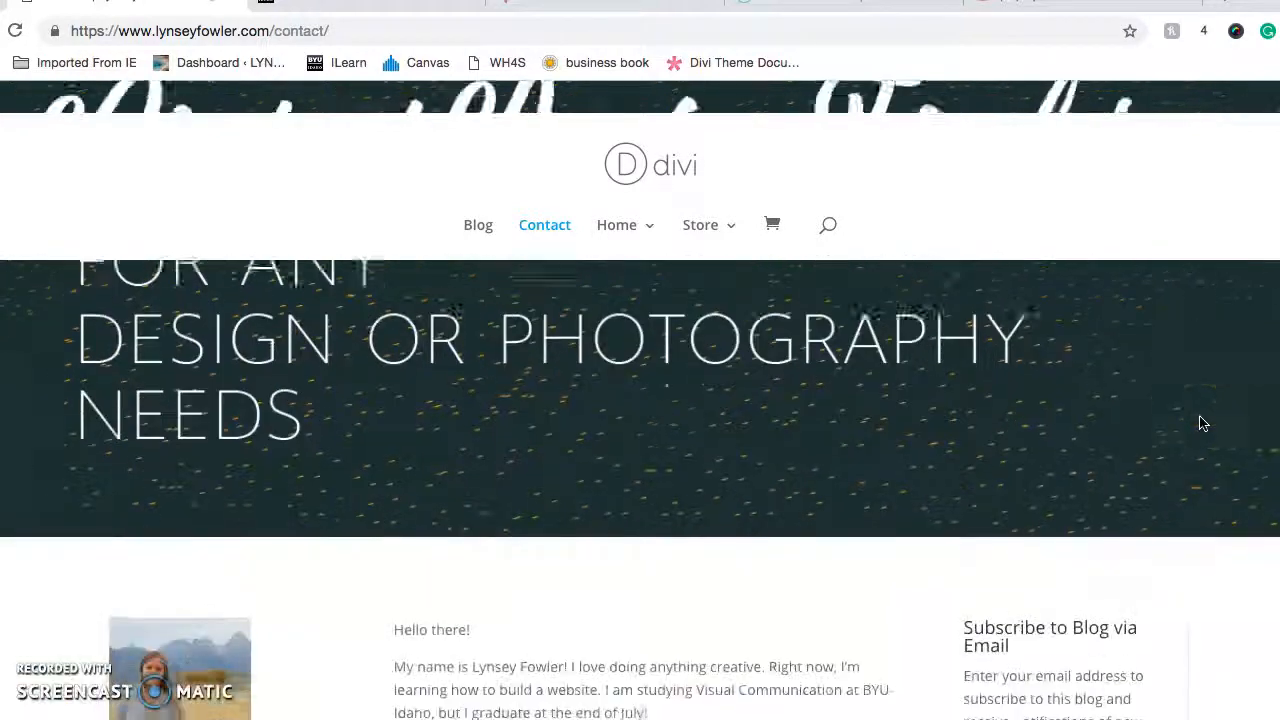
pyautogui.scroll(-3)
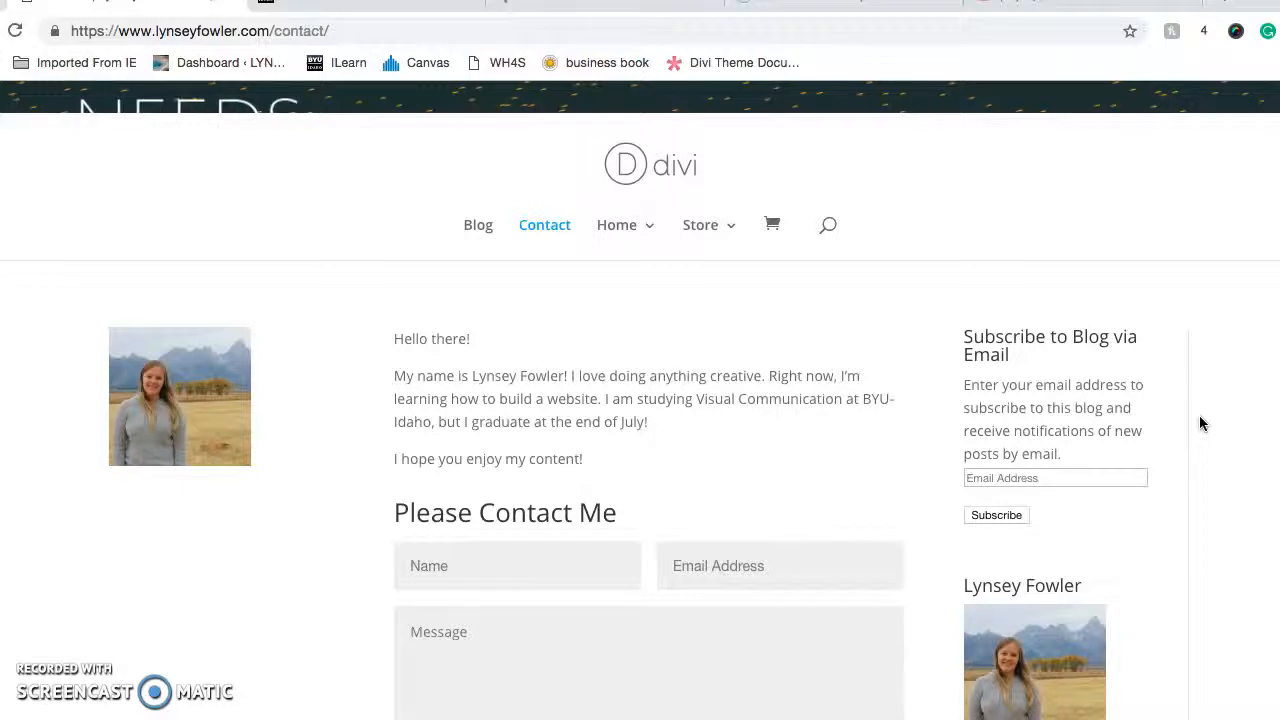
pyautogui.scroll(-3)
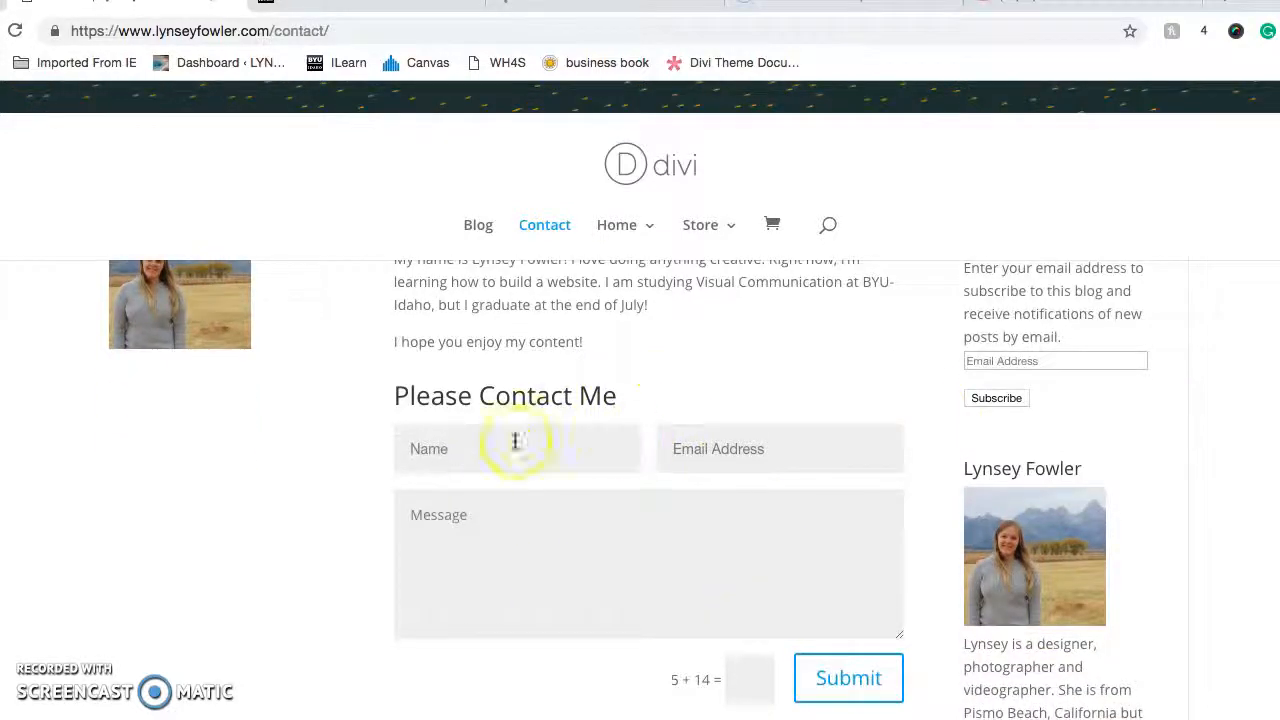
pyautogui.moveTo(365, 494)
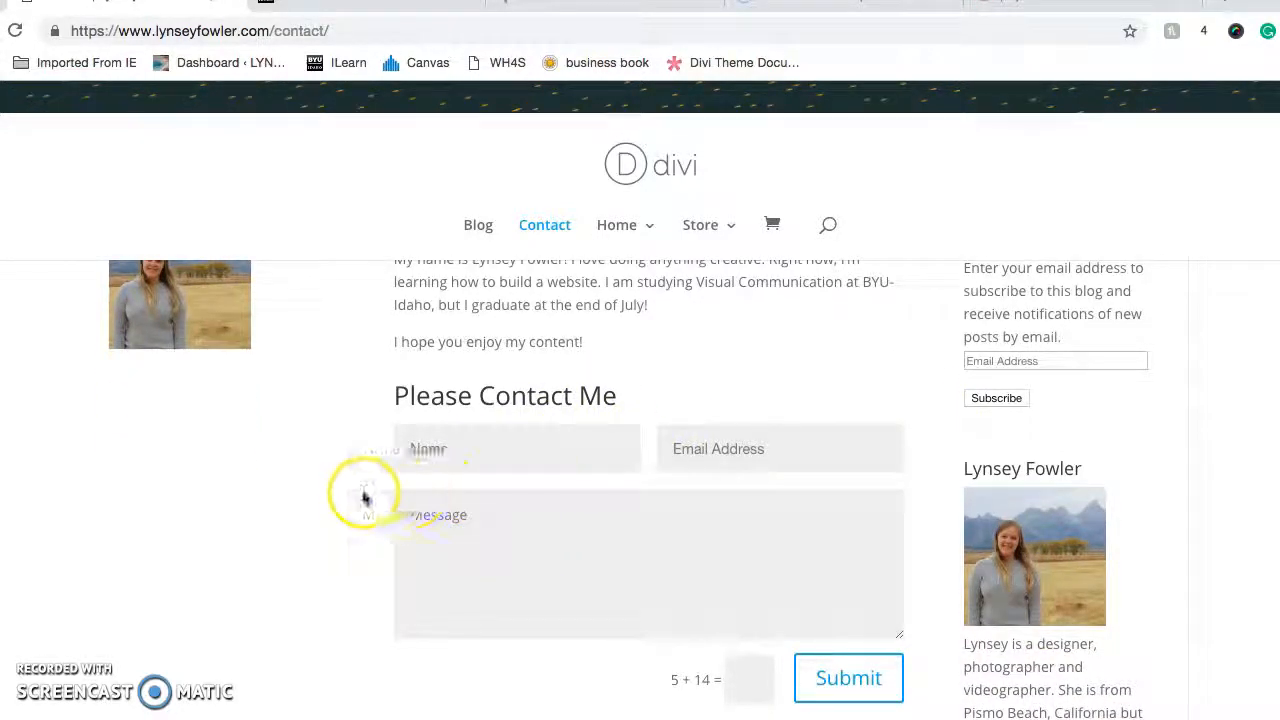
pyautogui.scroll(-3)
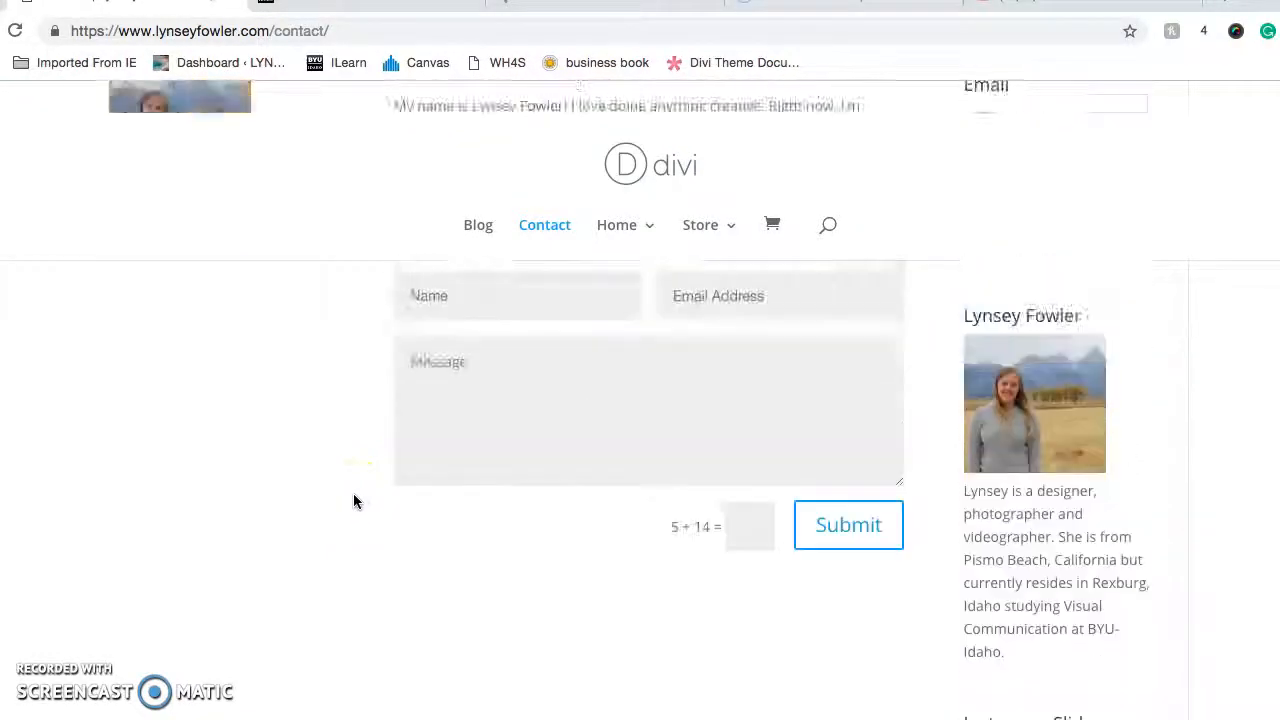
pyautogui.scroll(3)
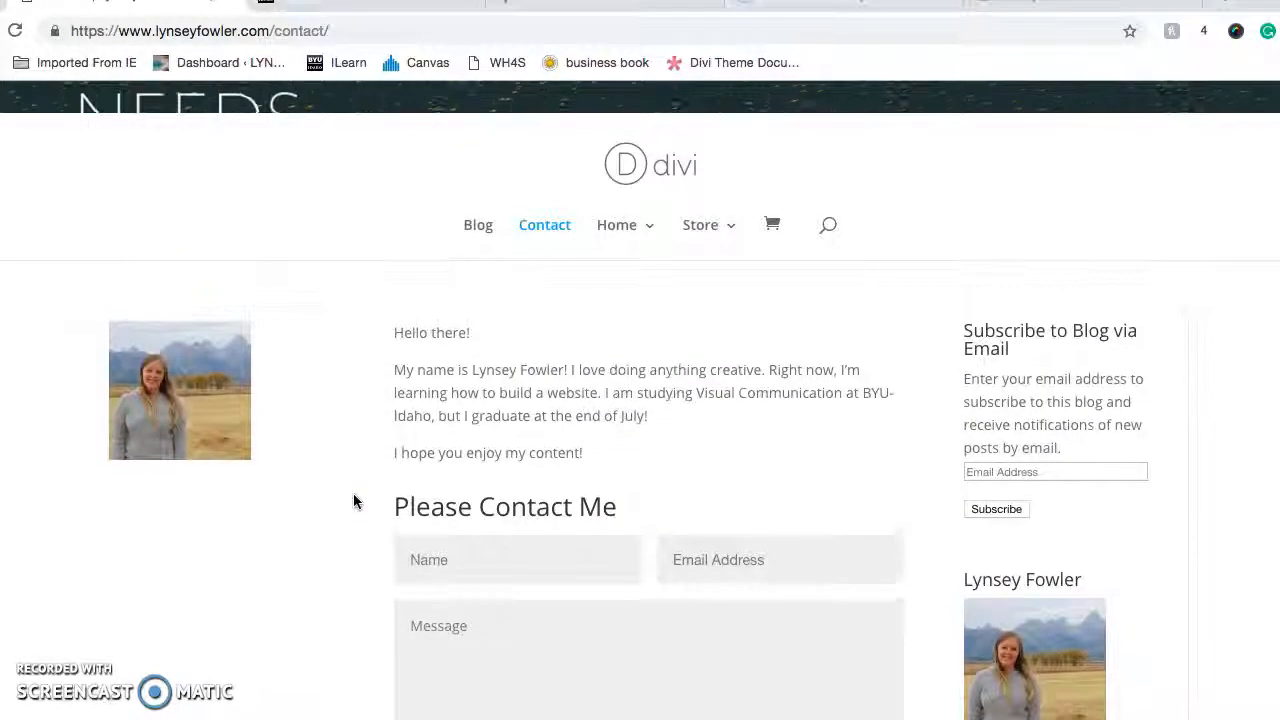
pyautogui.scroll(3)
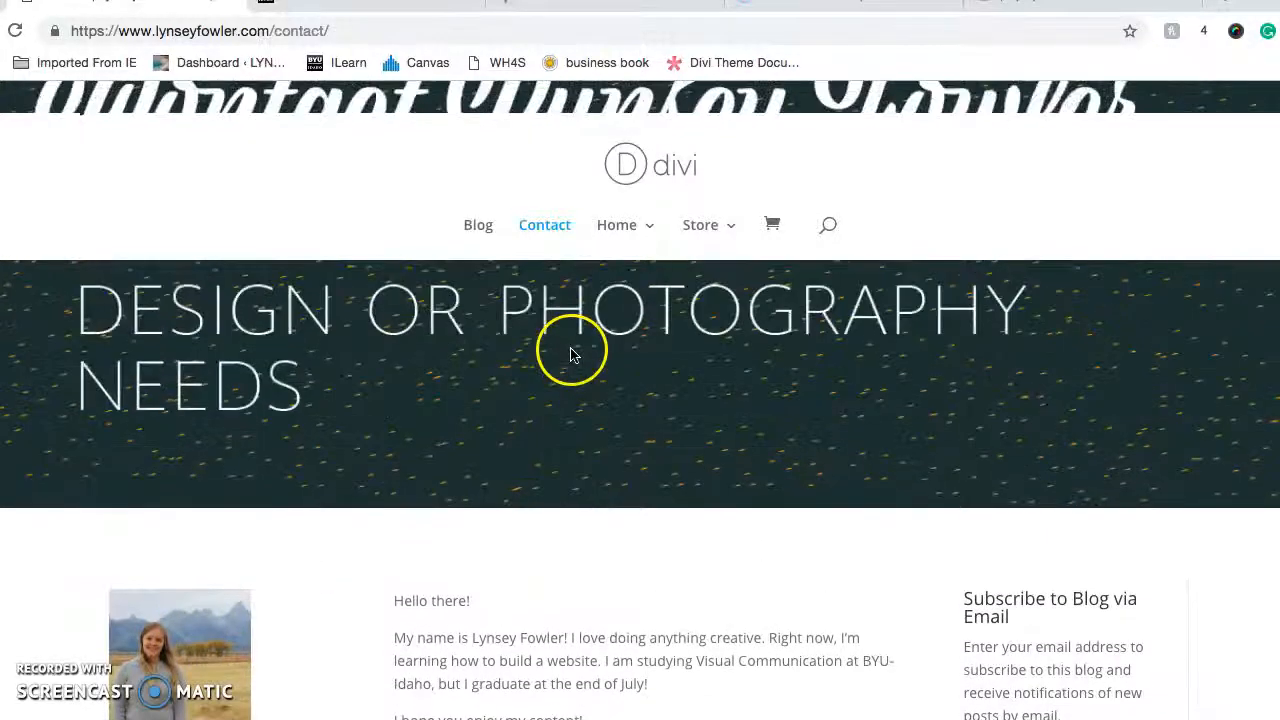
# - Go to Store > Shop and view the three photo prints priced $25–$99
pyautogui.click(700, 224)
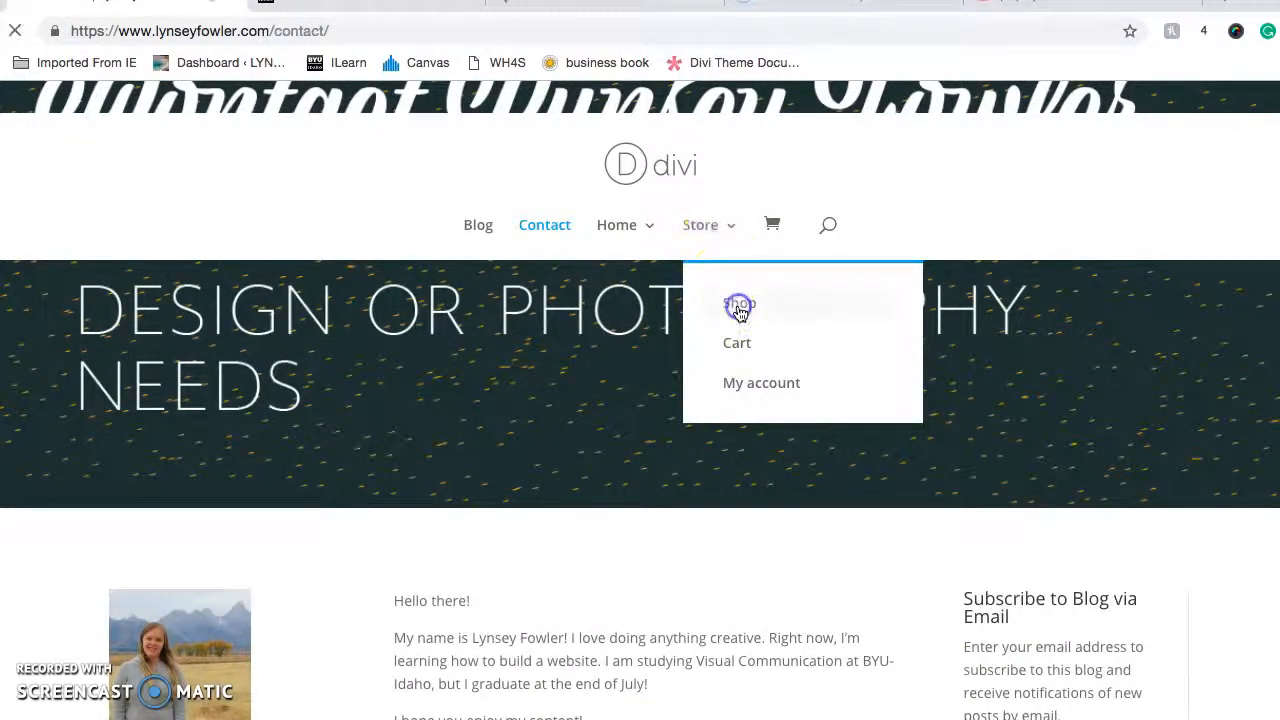
pyautogui.click(738, 307)
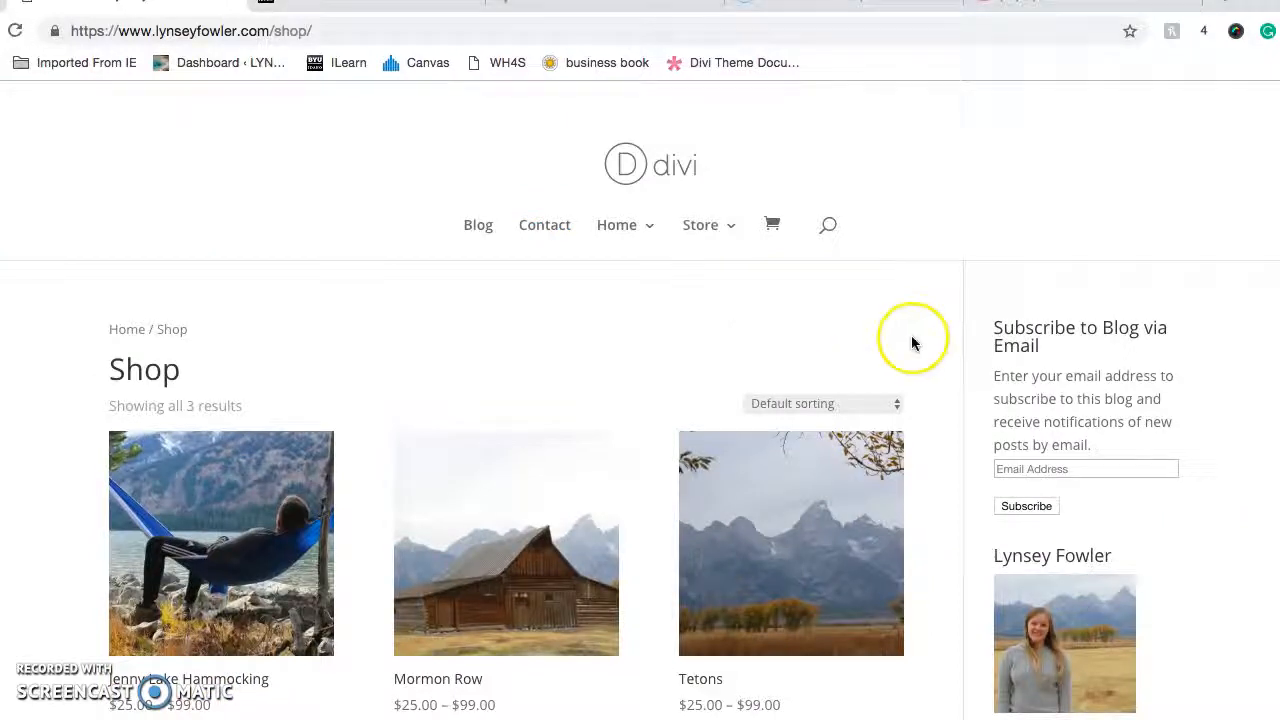
pyautogui.scroll(-3)
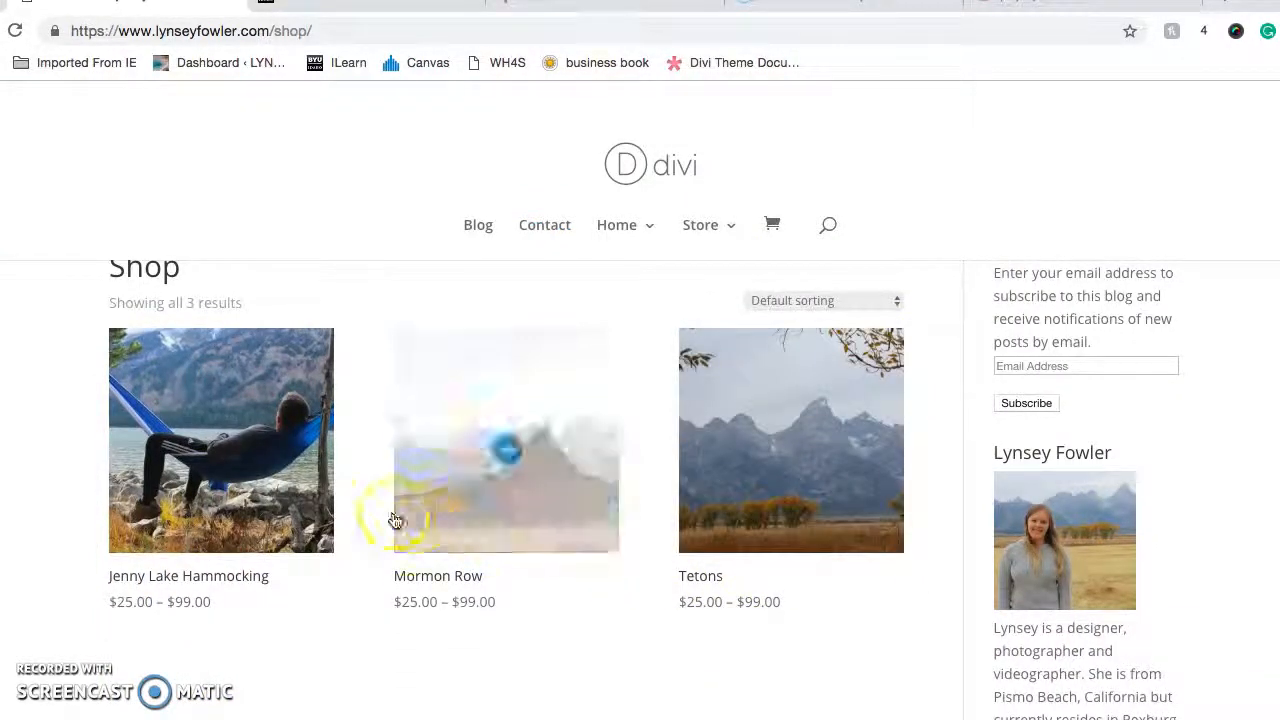
# - Open Jenny Lake Hammocking, choose size 24x36, and add it to the cart
pyautogui.click(220, 440)
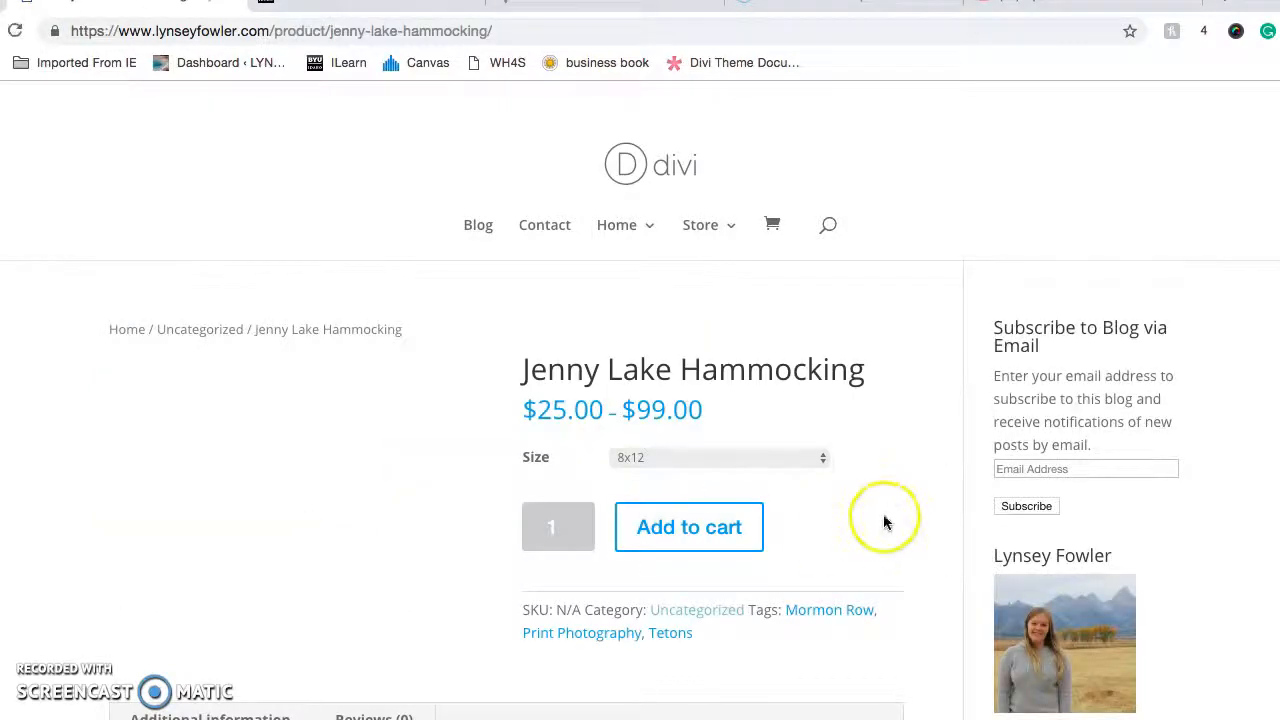
pyautogui.click(720, 458)
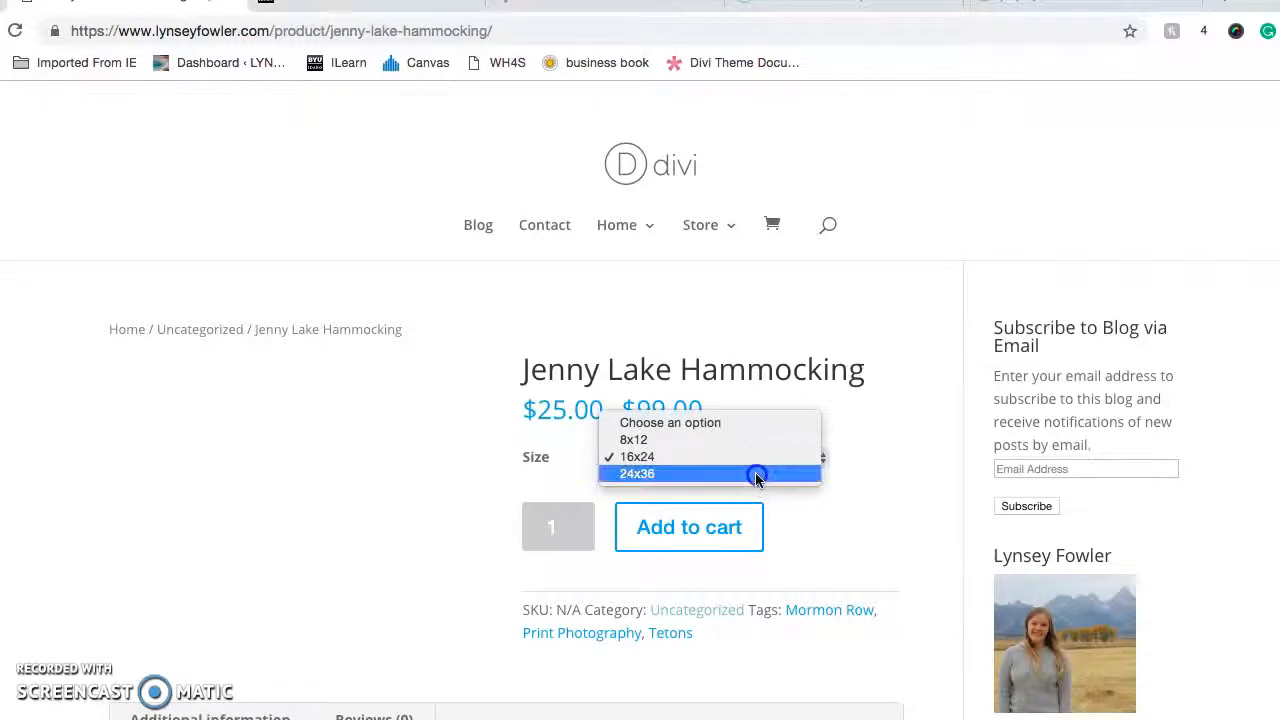
pyautogui.click(635, 473)
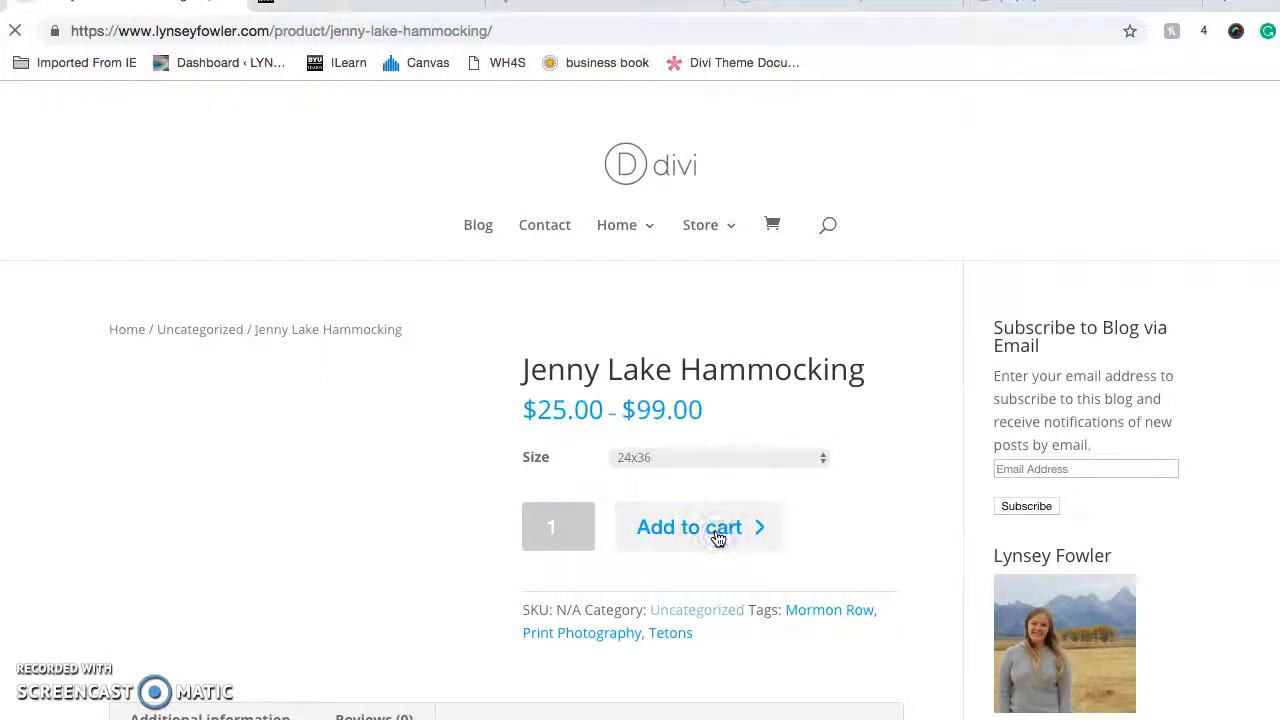
pyautogui.click(689, 527)
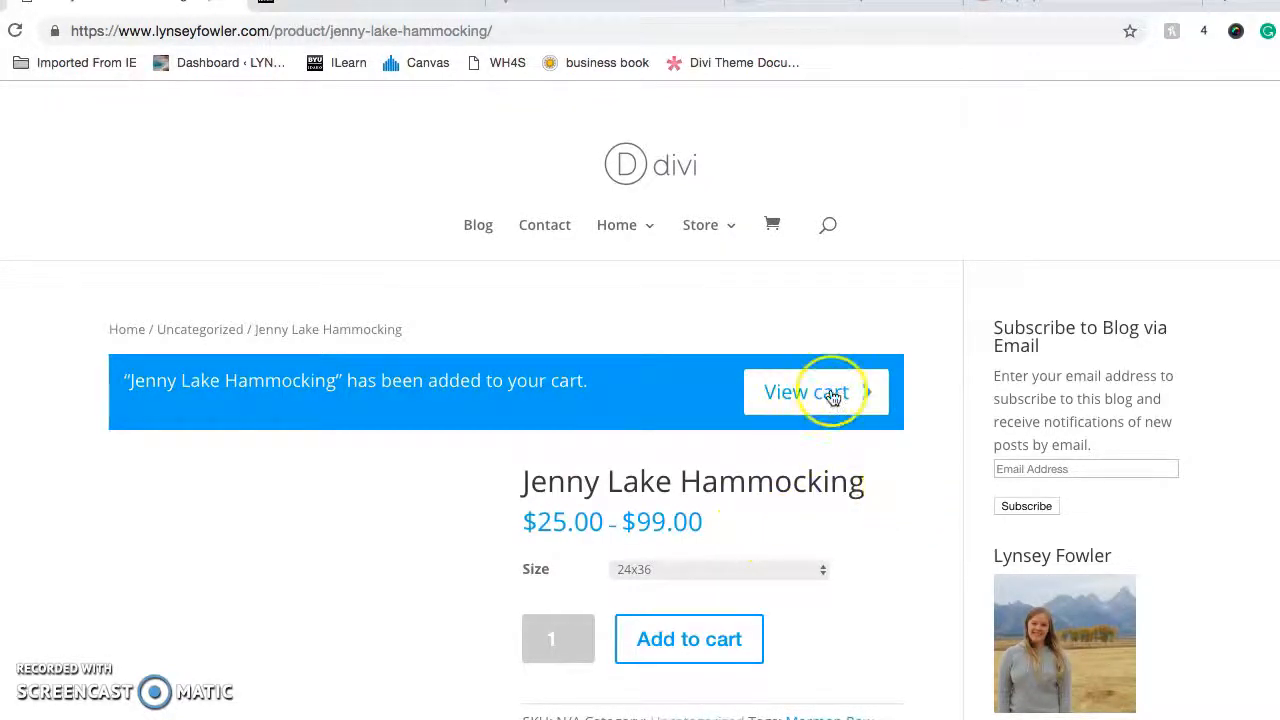
# - View the cart and scroll to the $99.00 total for the 24x36 print
pyautogui.click(816, 391)
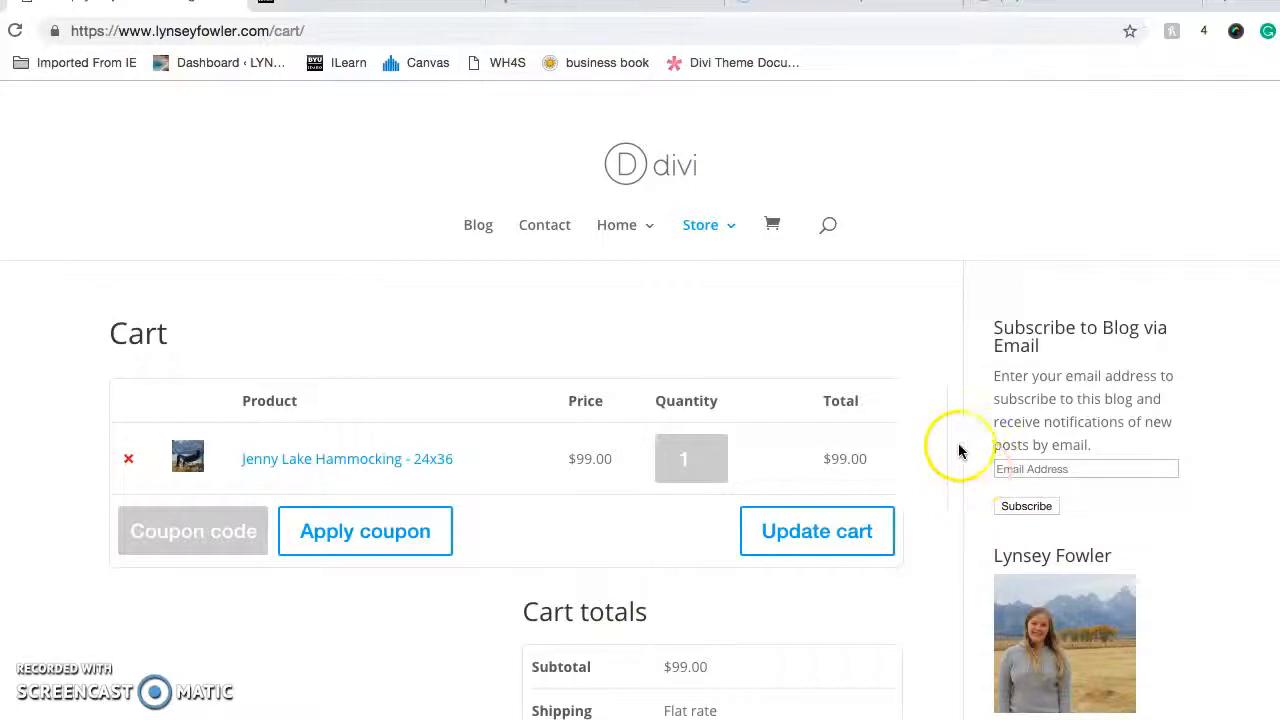
pyautogui.scroll(-3)
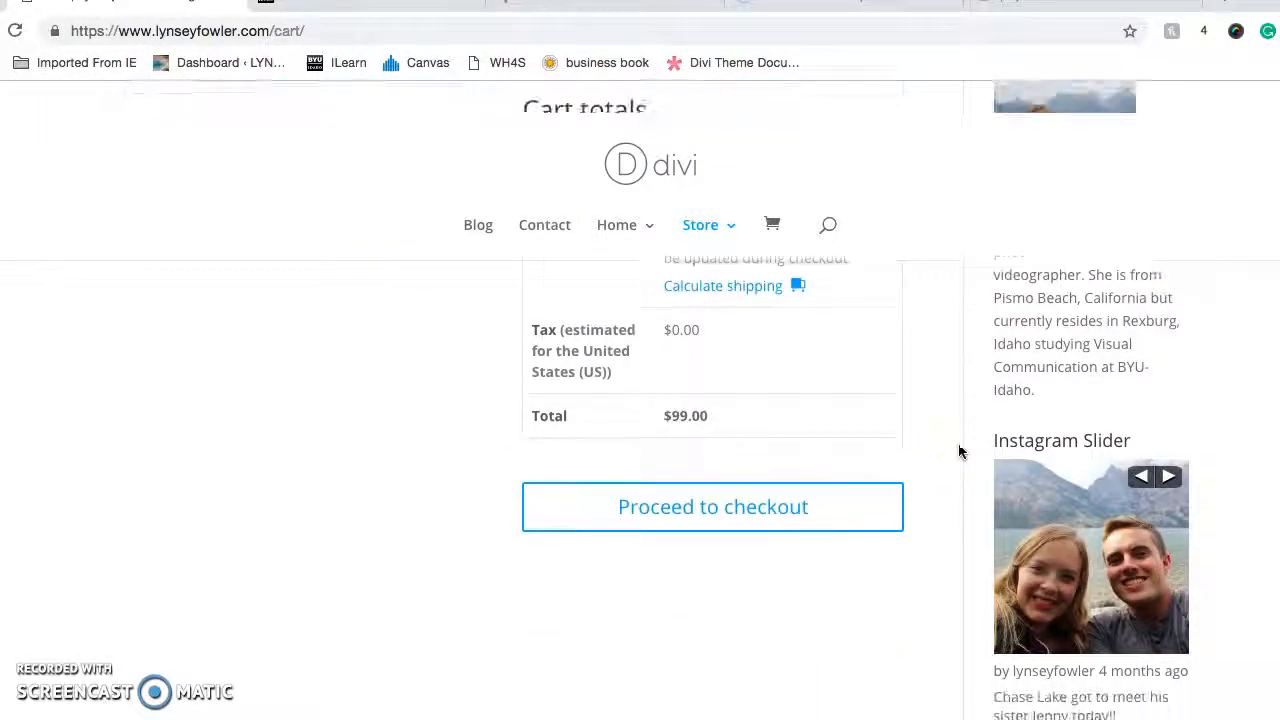